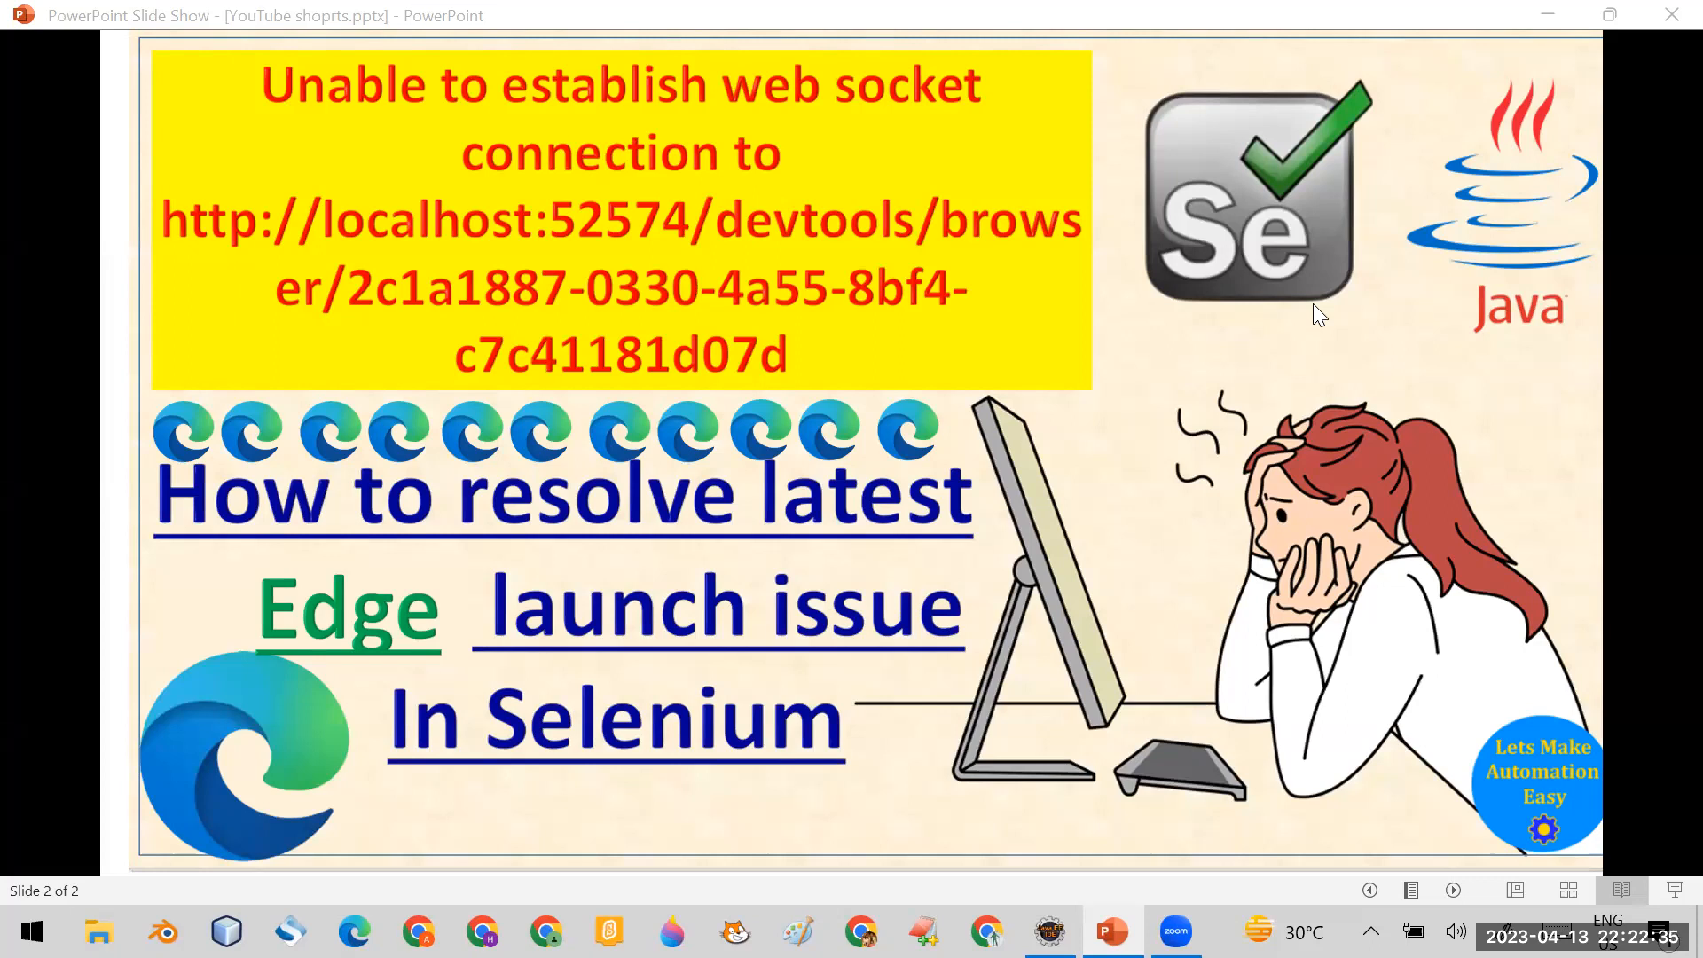
{"action": "mouse_move", "coordinate": [1222, 456]}
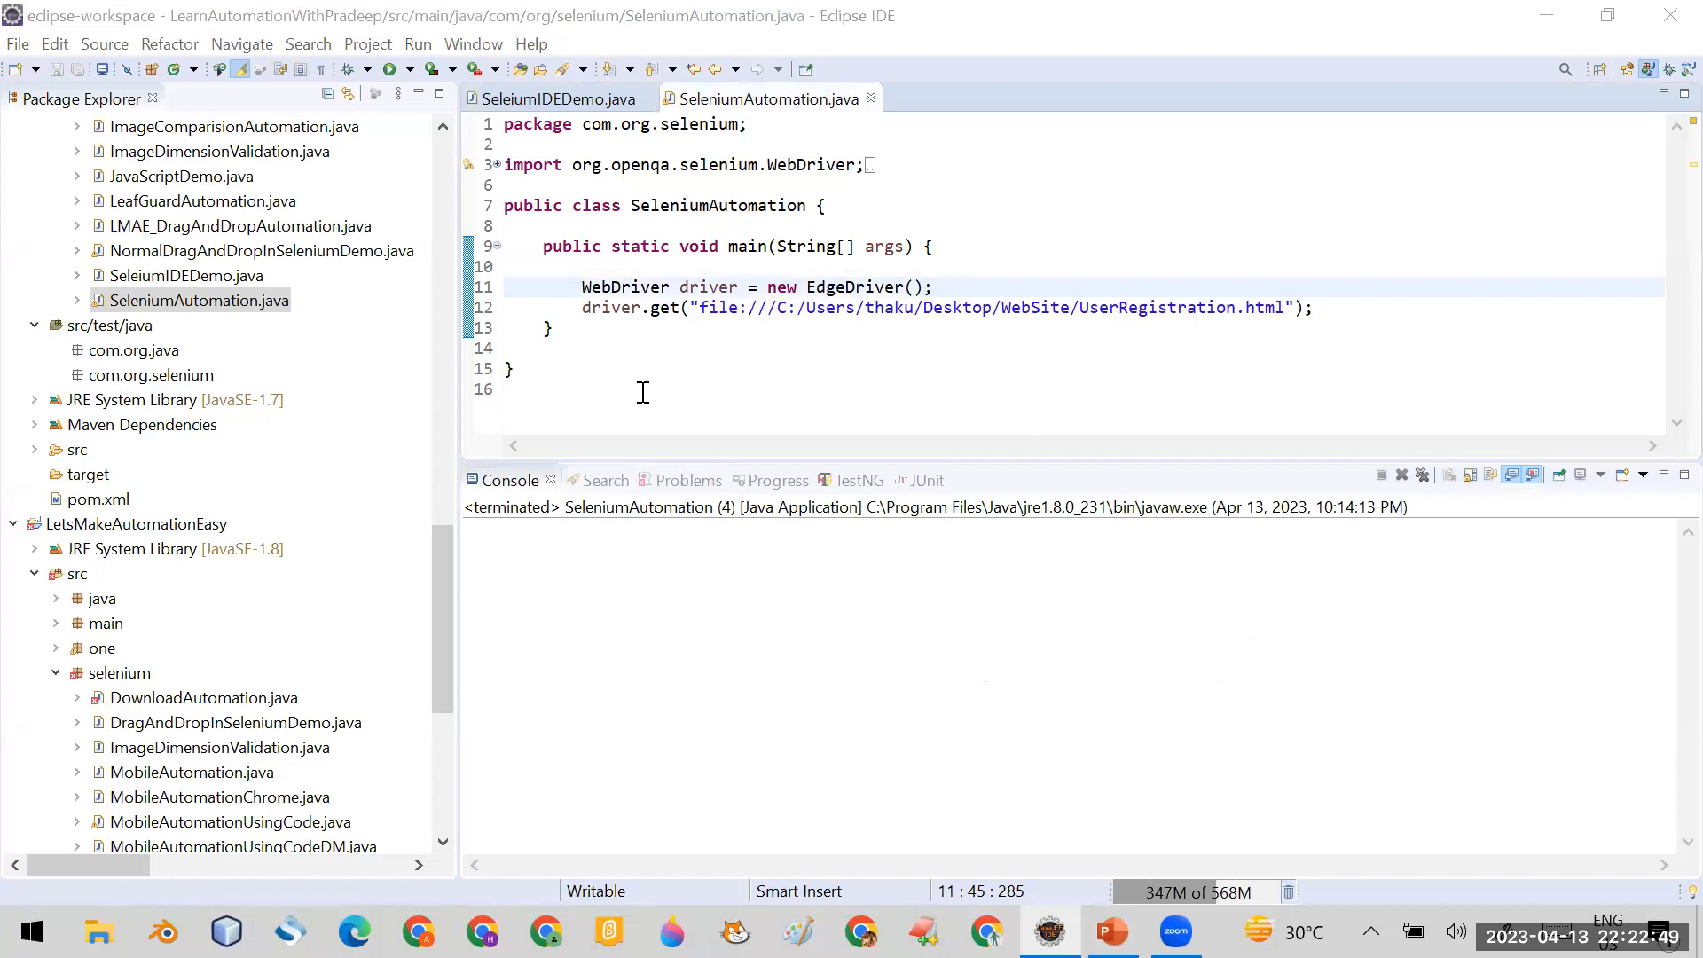
{"action": "mouse_move", "coordinate": [567, 282]}
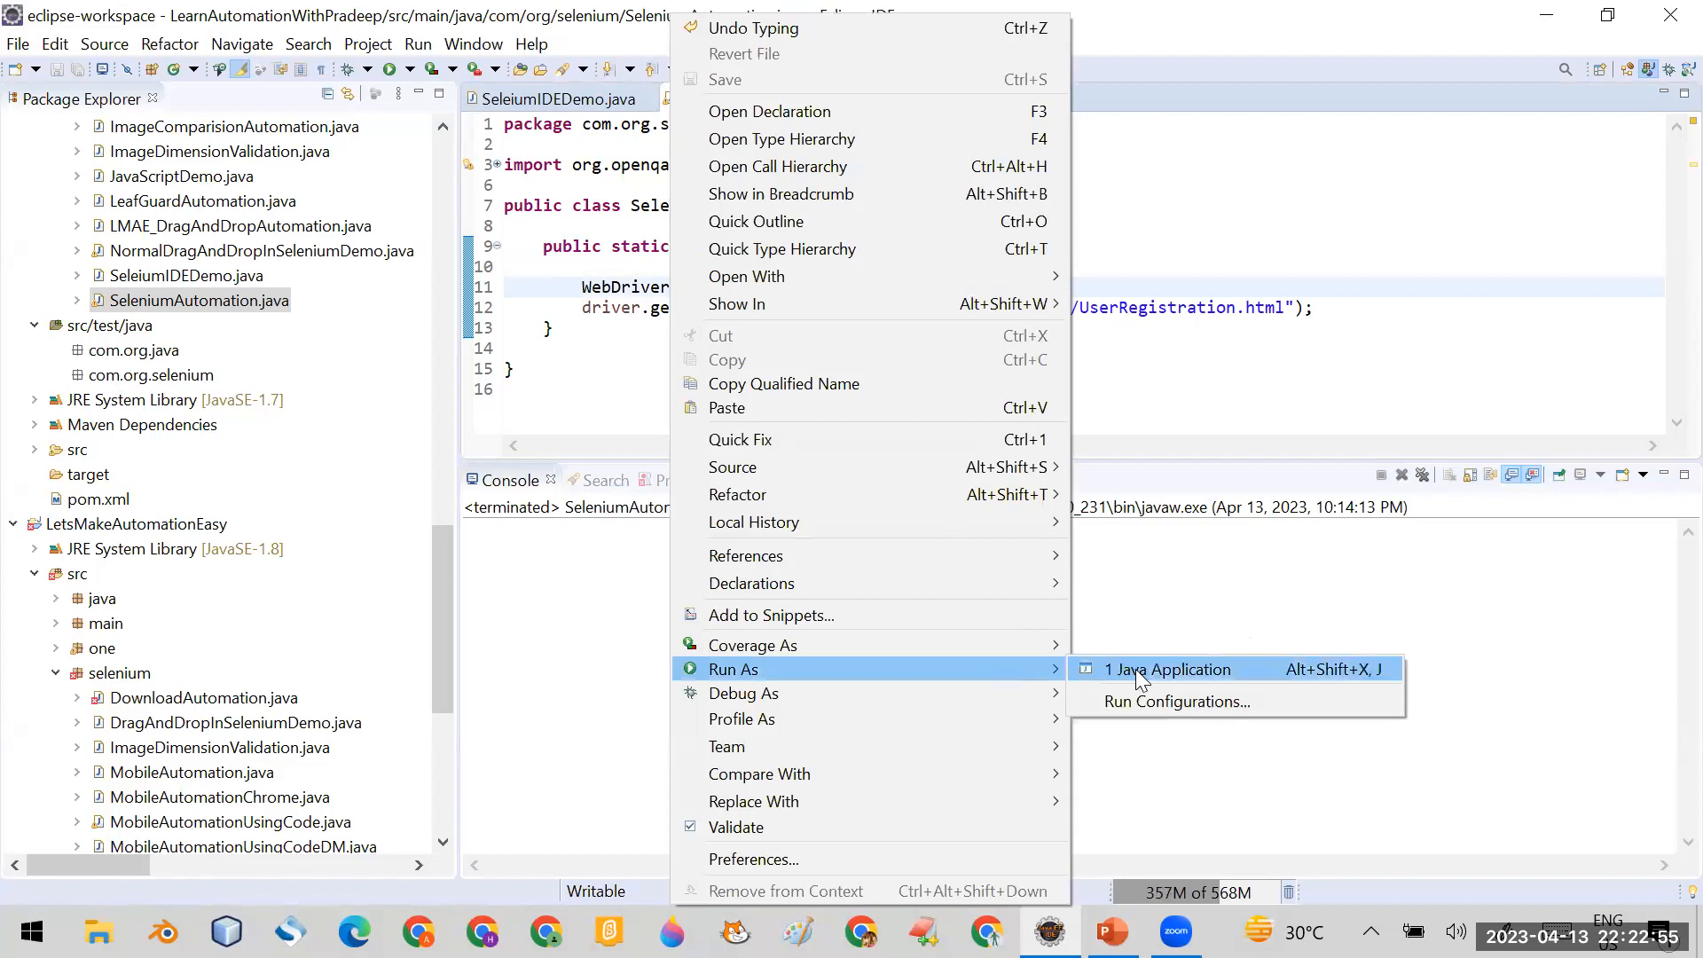
- Run SeleniumAutomation as a Java application, then close the blank Edge window it opens
{"action": "left_click", "coordinate": [1169, 669]}
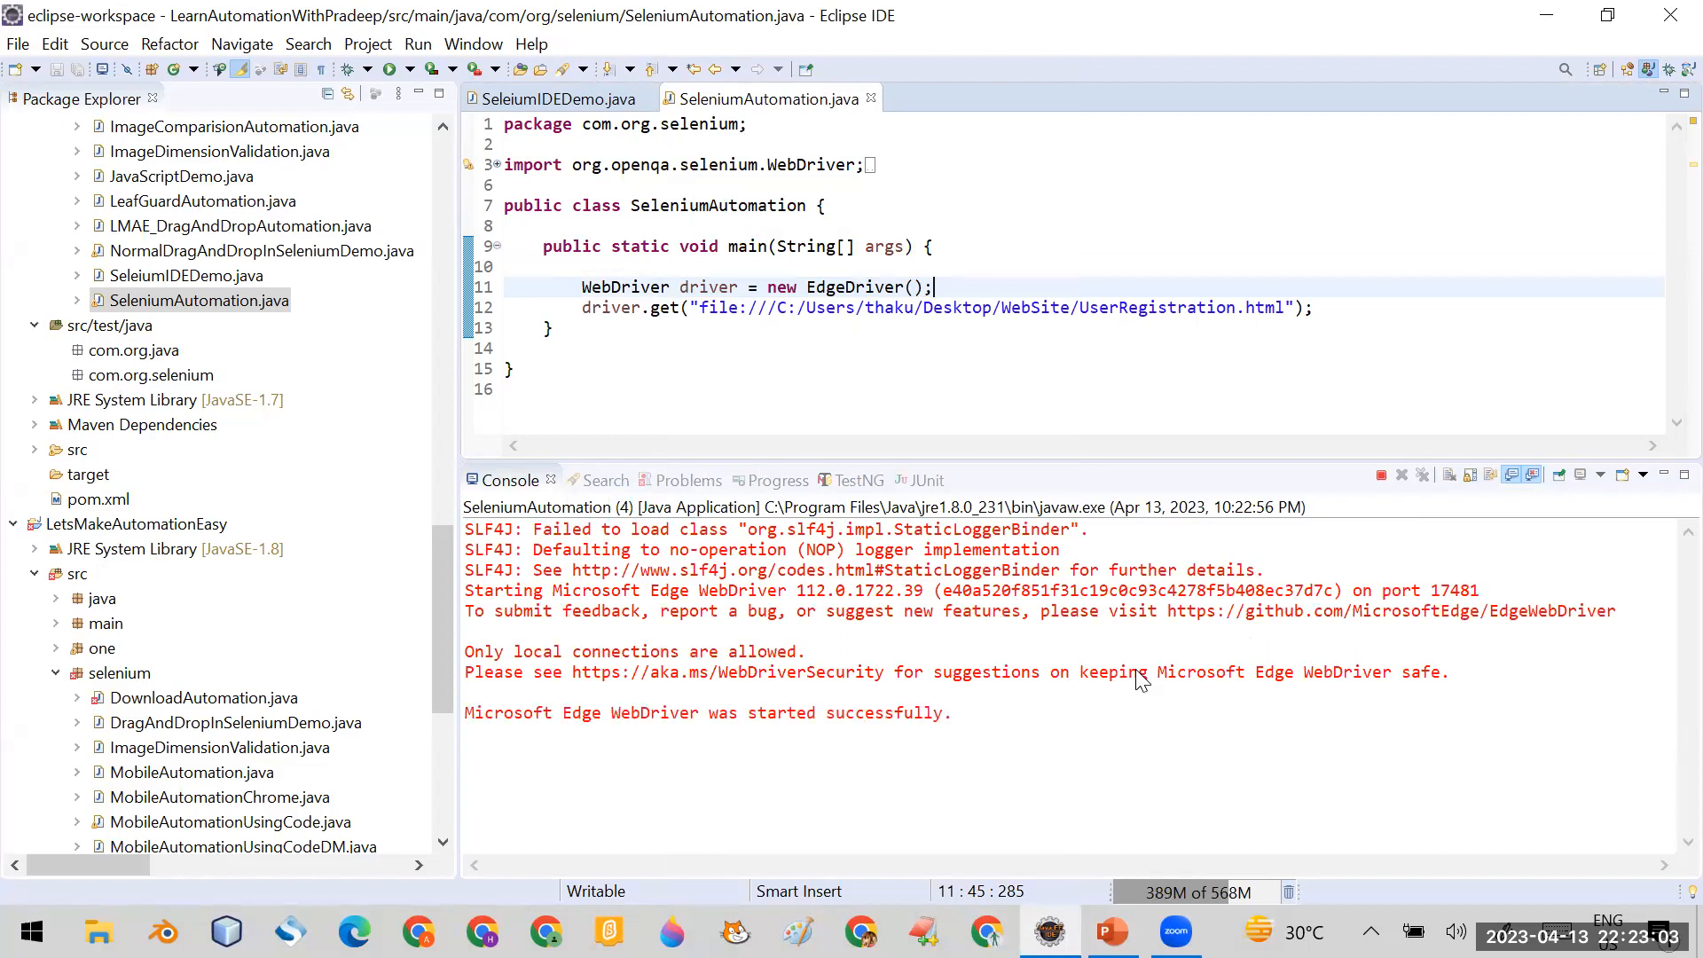
{"action": "left_click", "coordinate": [389, 69]}
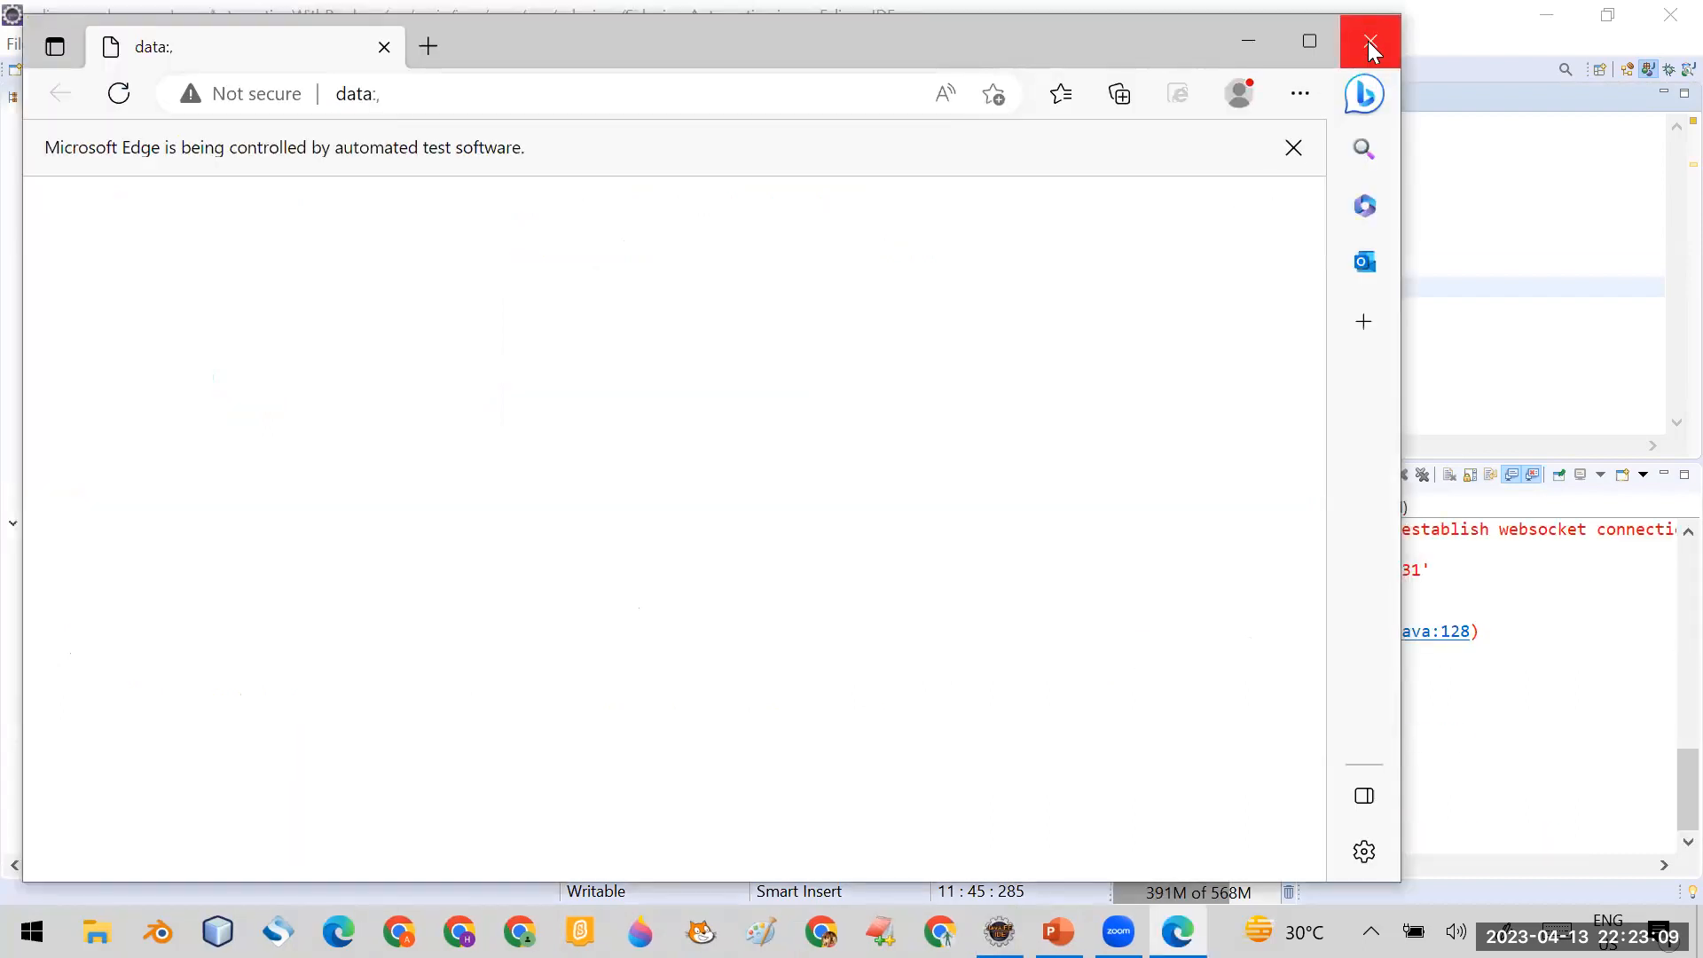
{"action": "left_click", "coordinate": [1369, 43]}
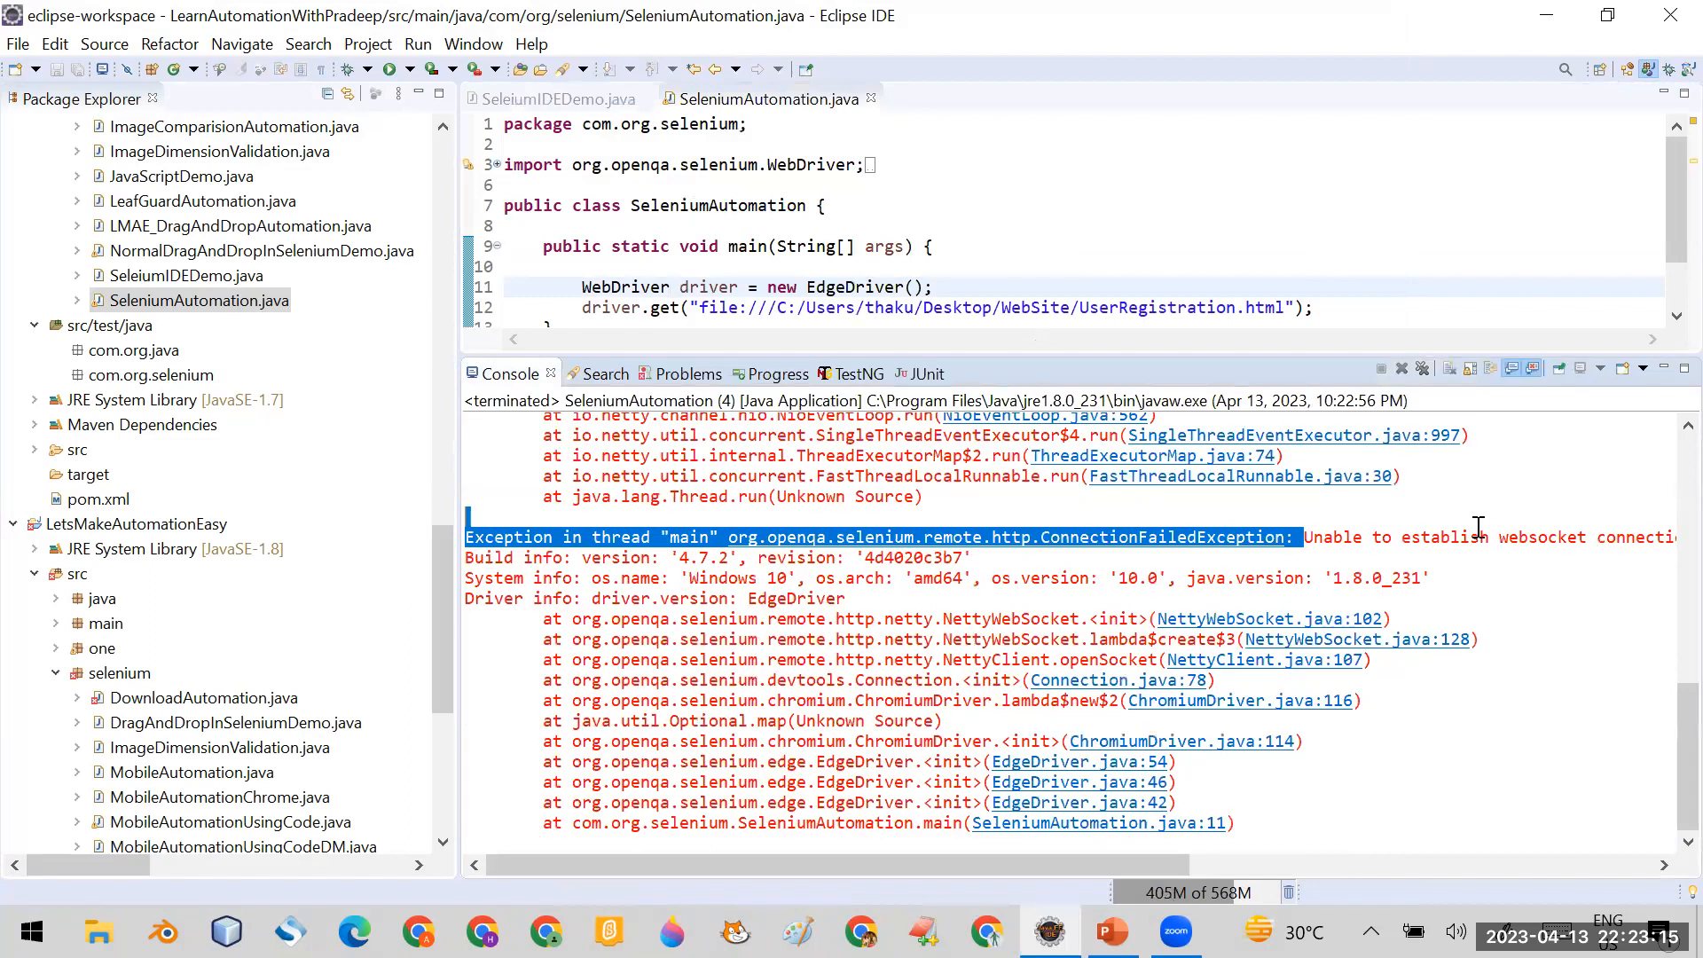
- Scroll the console right to show the full 'Unable to establish websocket connection' message
{"action": "scroll", "scroll_direction": "right", "scroll_amount": 3}
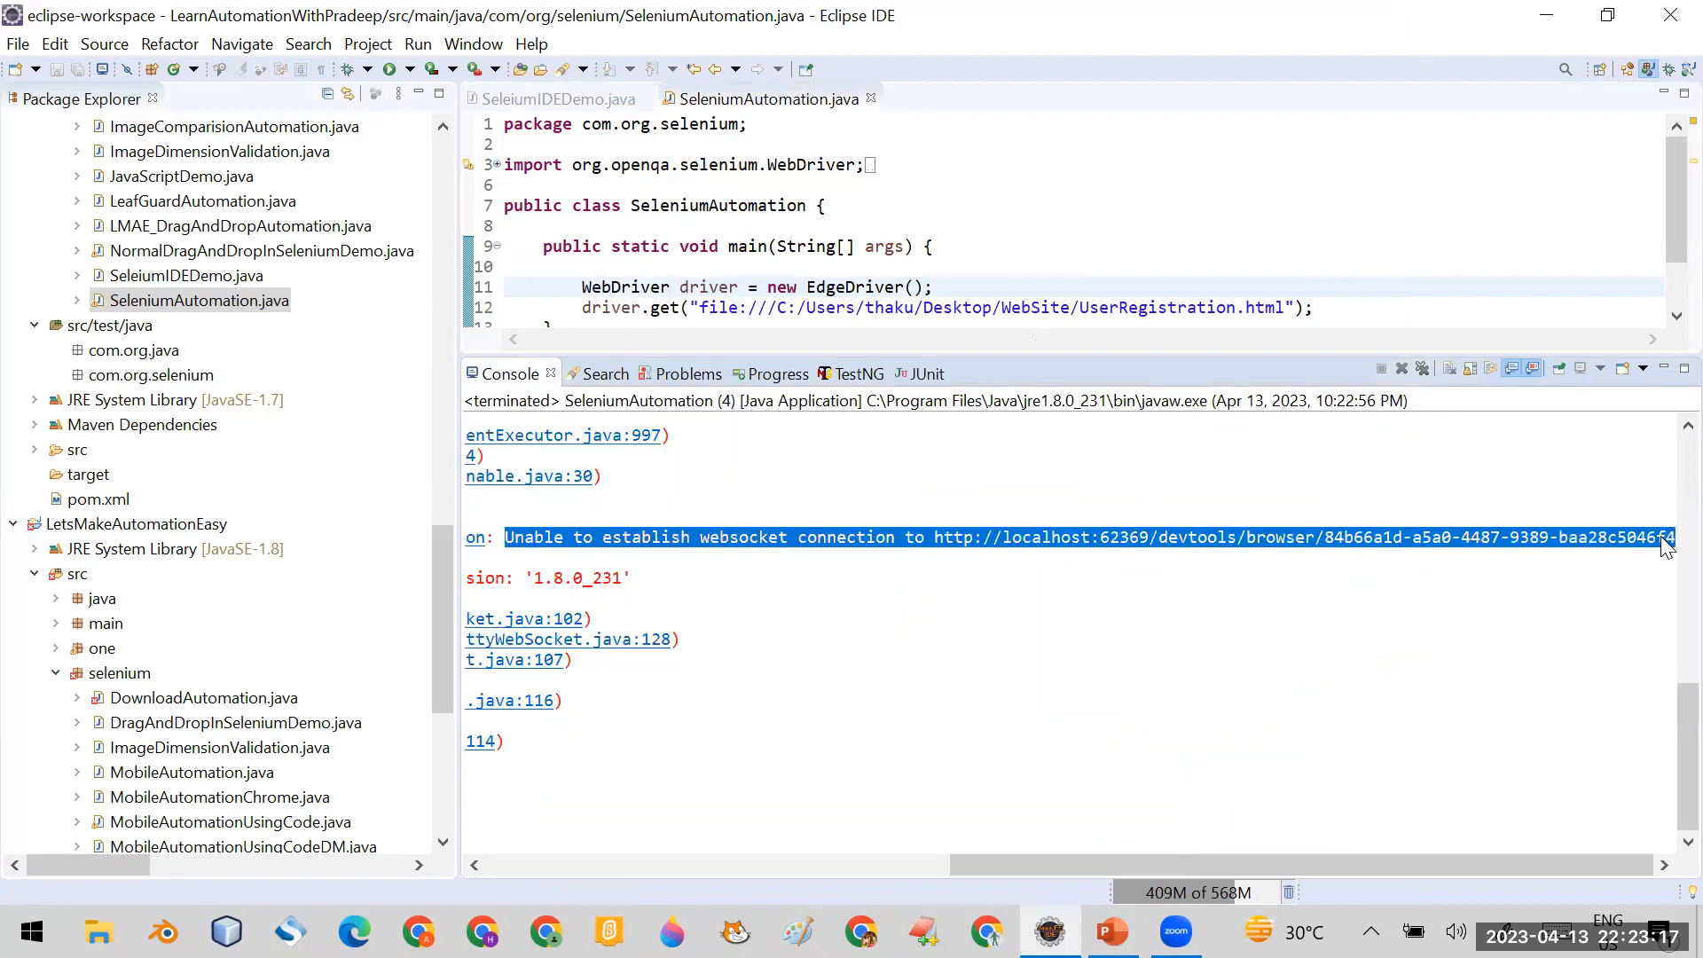
{"action": "mouse_move", "coordinate": [992, 363]}
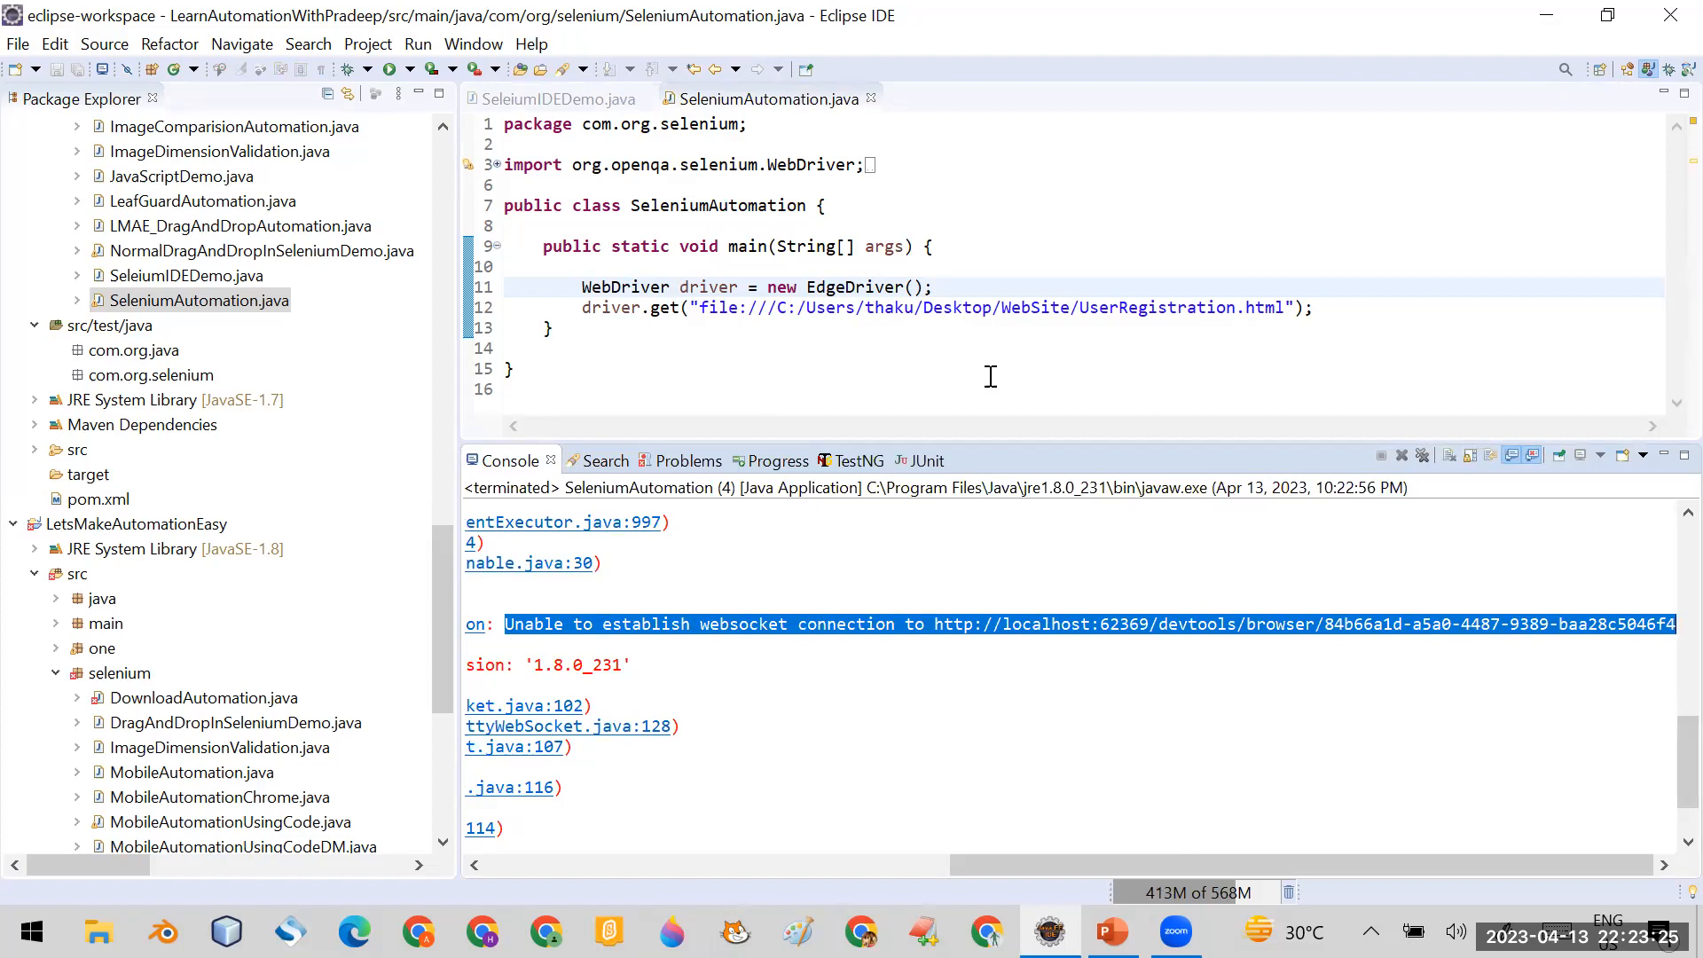
{"action": "mouse_move", "coordinate": [524, 106]}
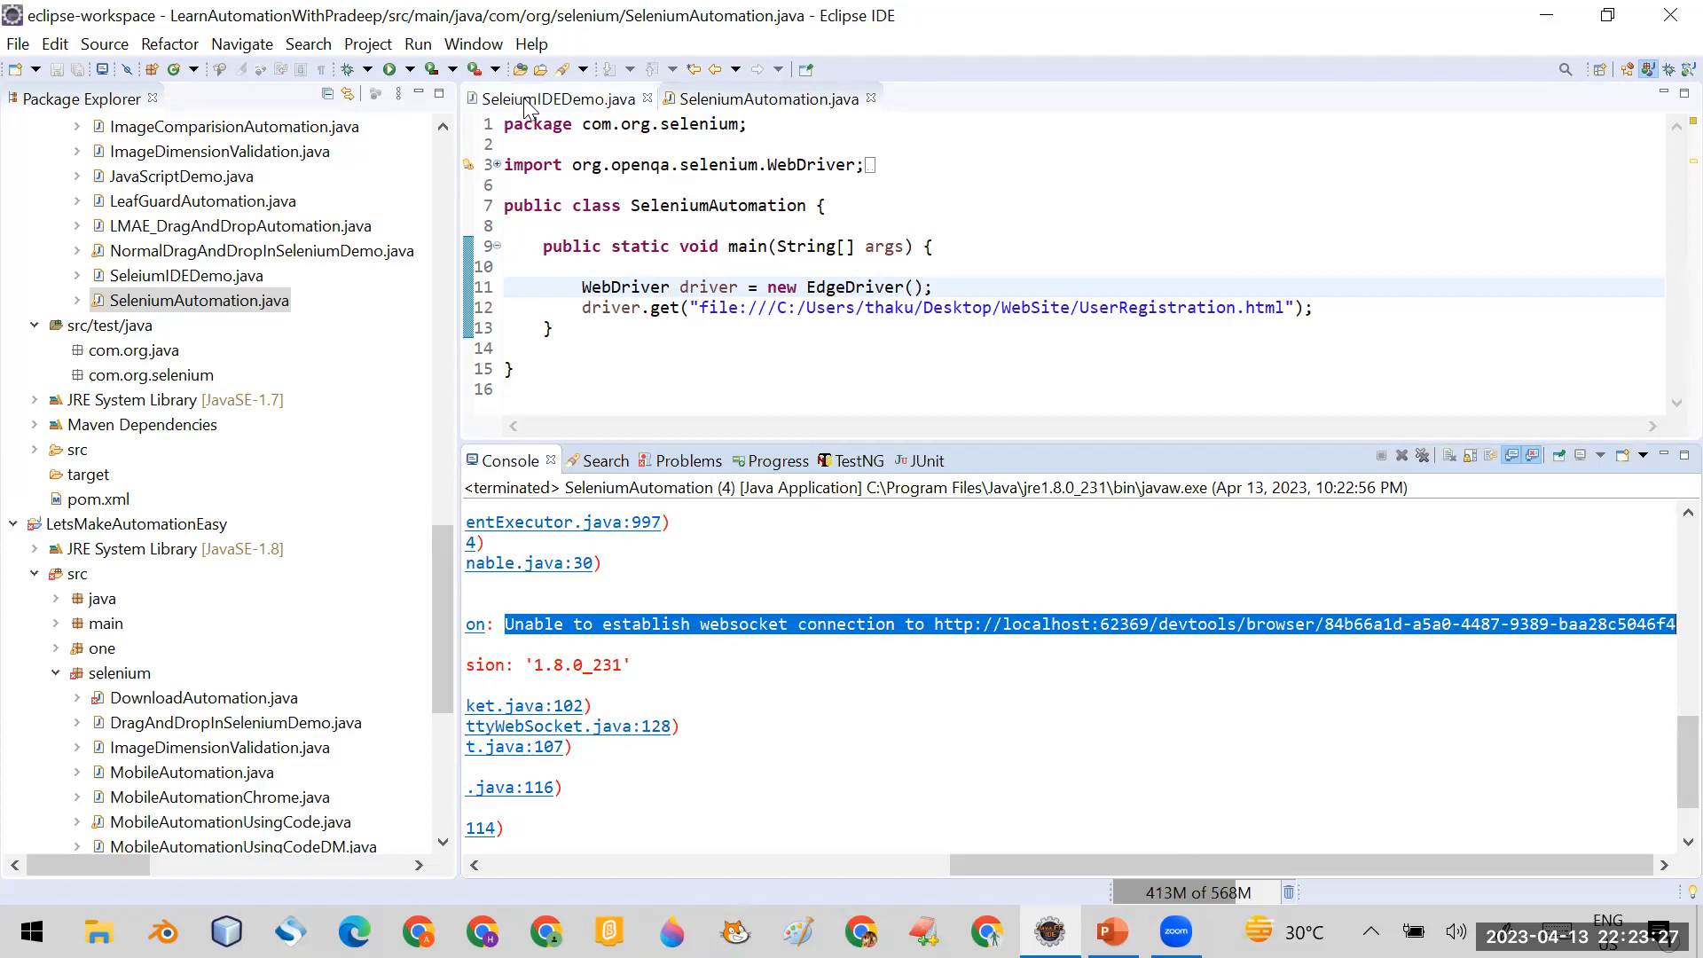
{"action": "left_click", "coordinate": [556, 98]}
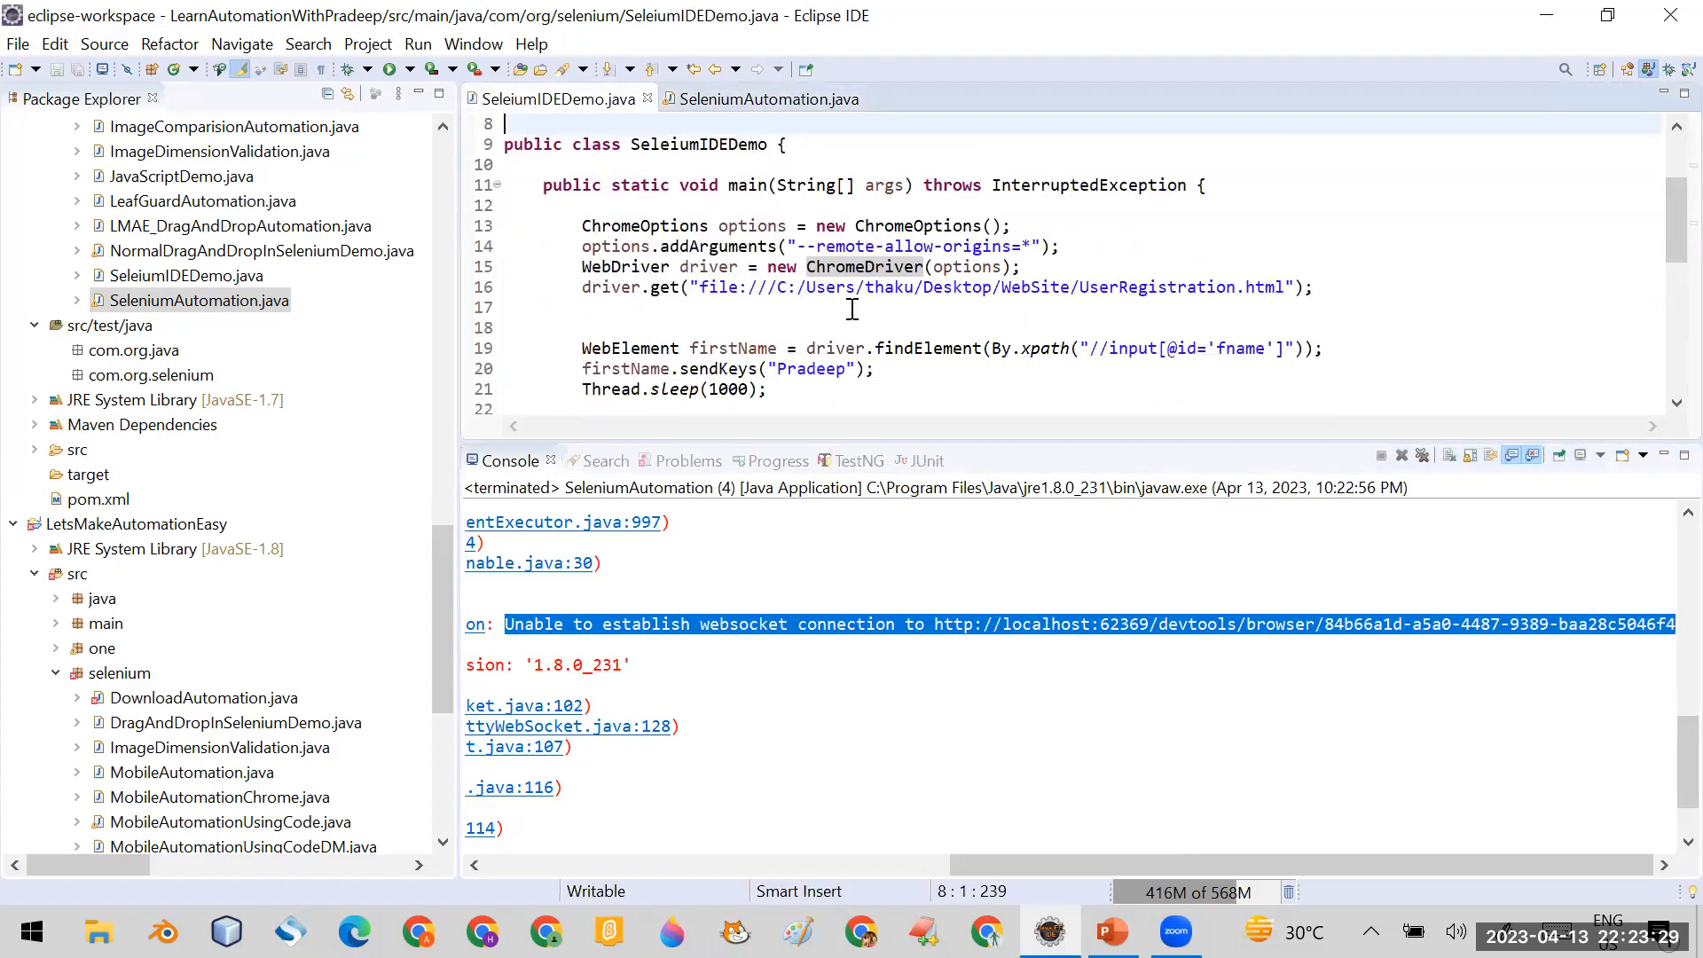
{"action": "double_click", "coordinate": [862, 267]}
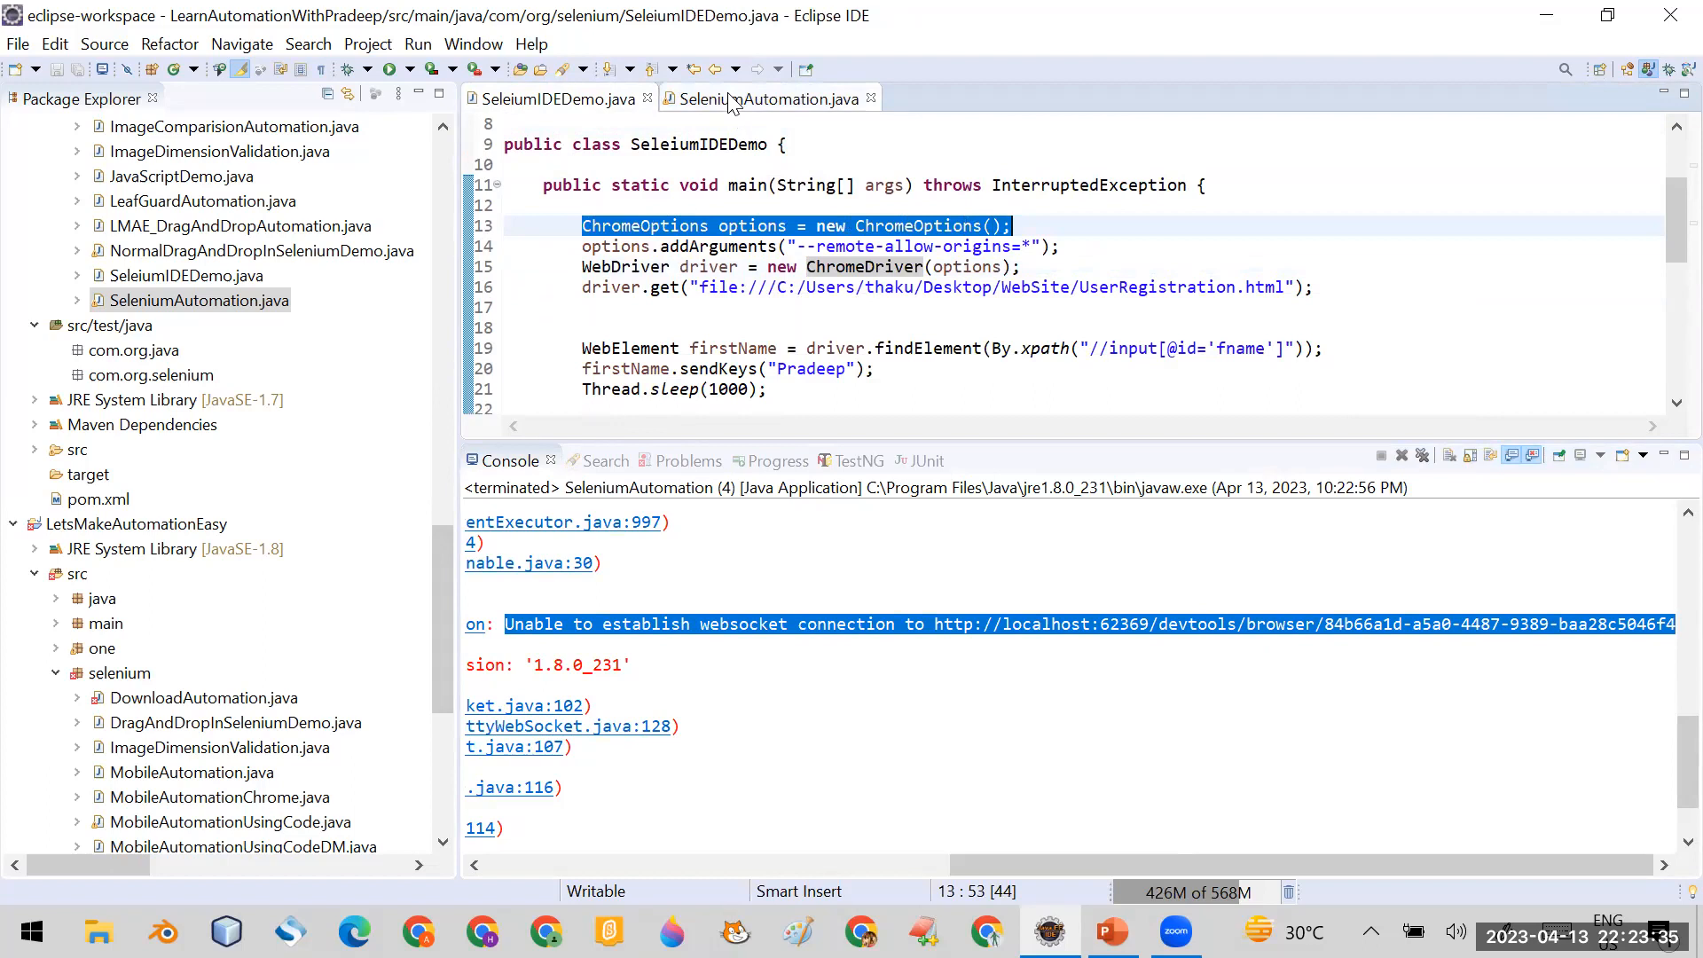
{"action": "left_click", "coordinate": [768, 98]}
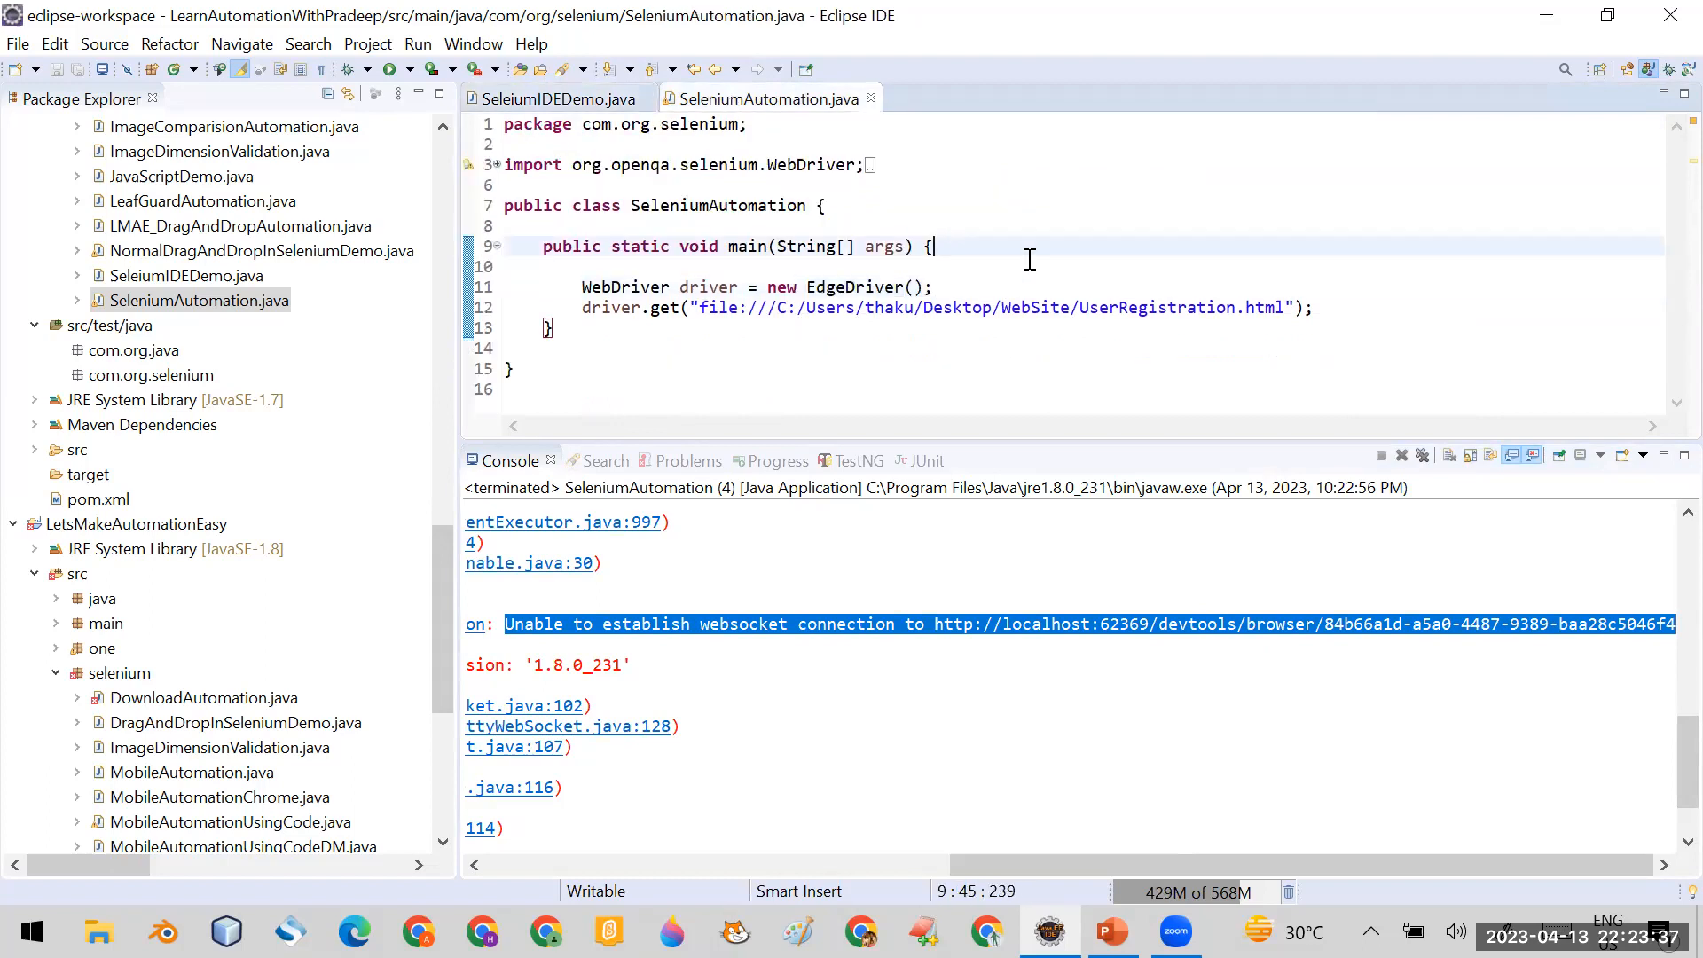
- Declare 'EdgeOptions options = new EdgeOptions();' above the EdgeDriver line and view SeleiumIDEDemo.java
{"action": "key", "text": "Return"}
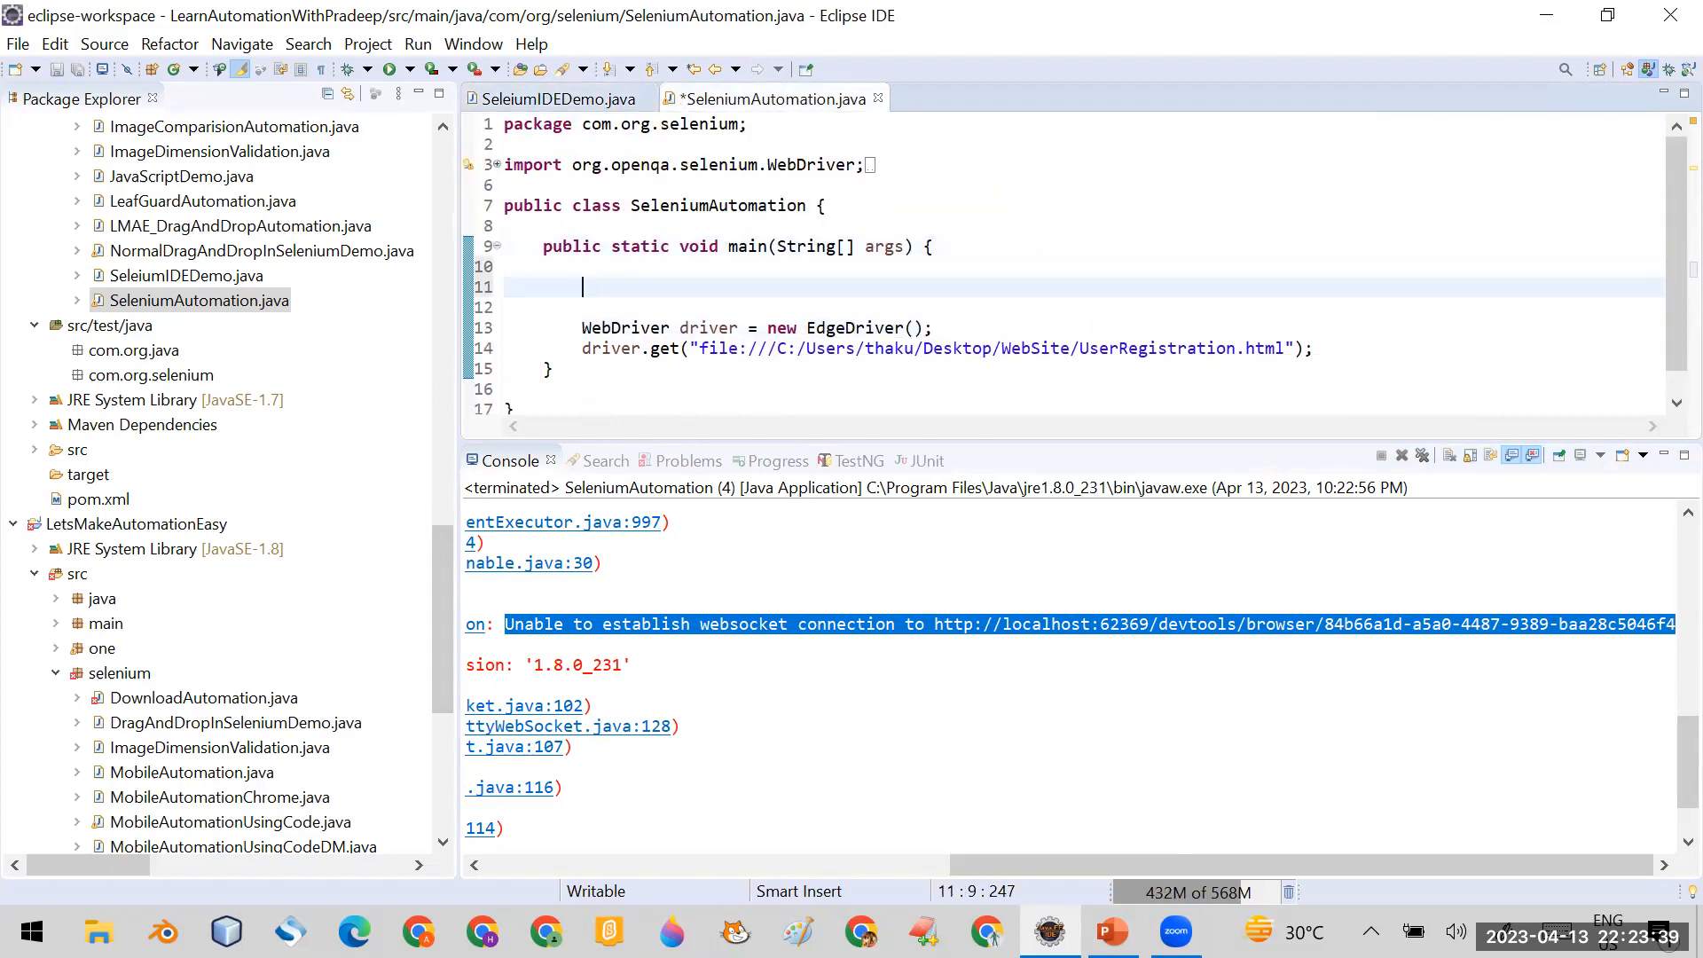
{"action": "type", "text": "Ed"}
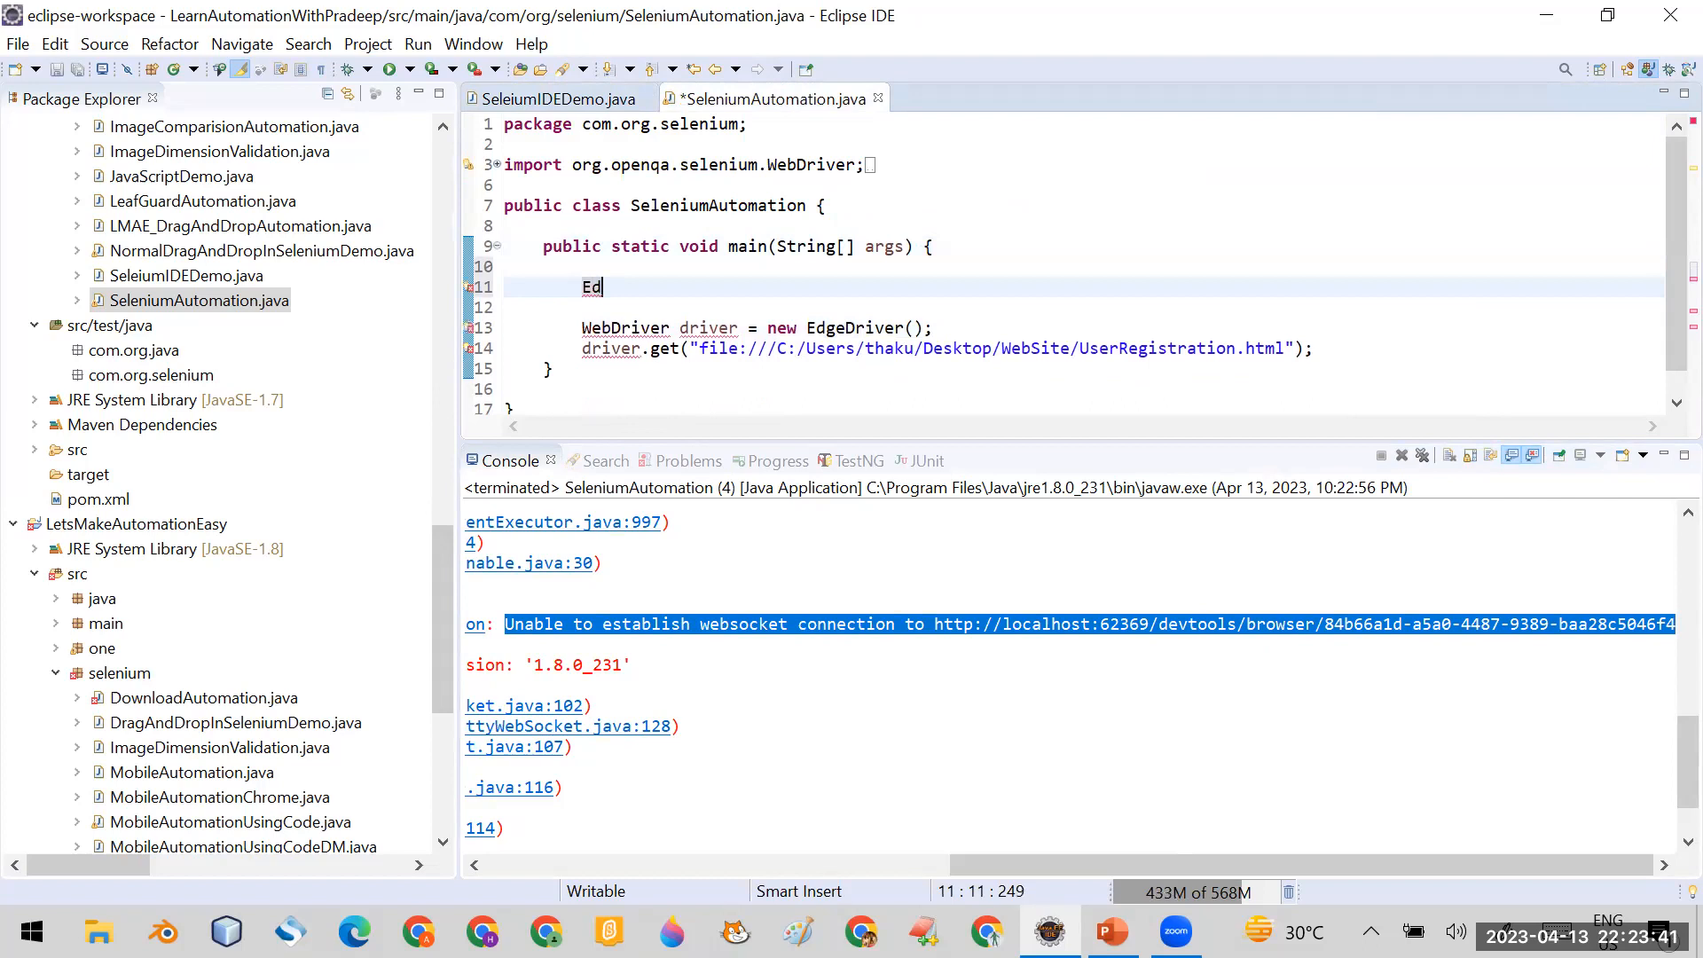
{"action": "type", "text": "g"}
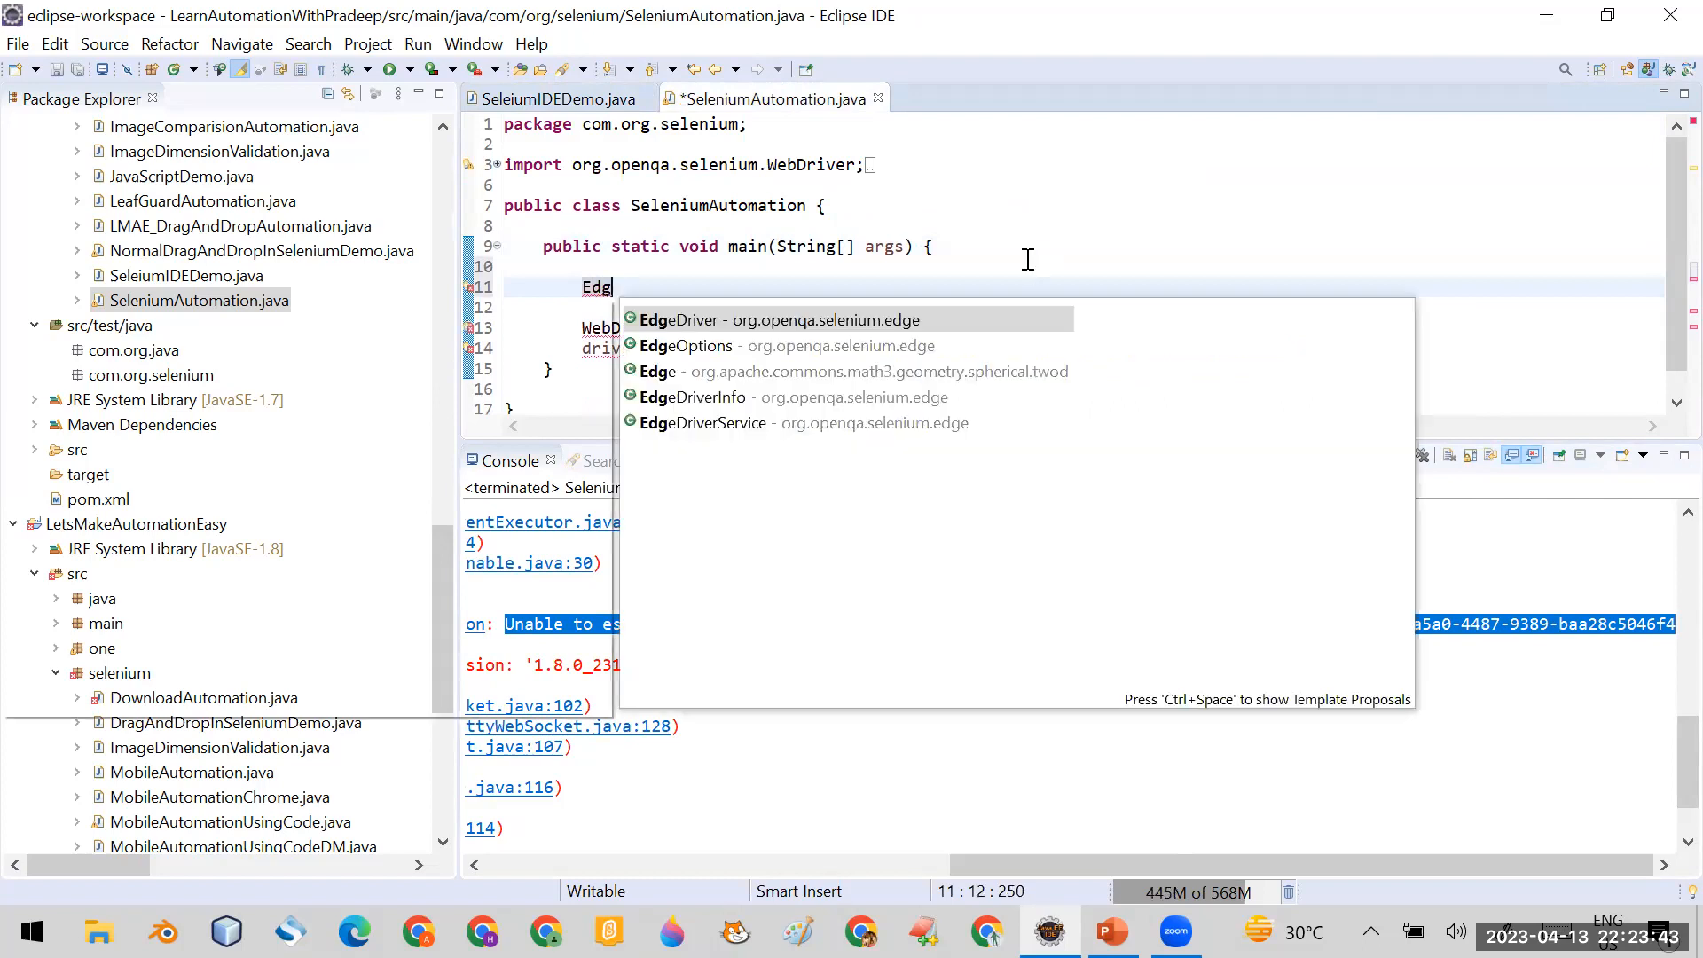
{"action": "left_click", "coordinate": [686, 345]}
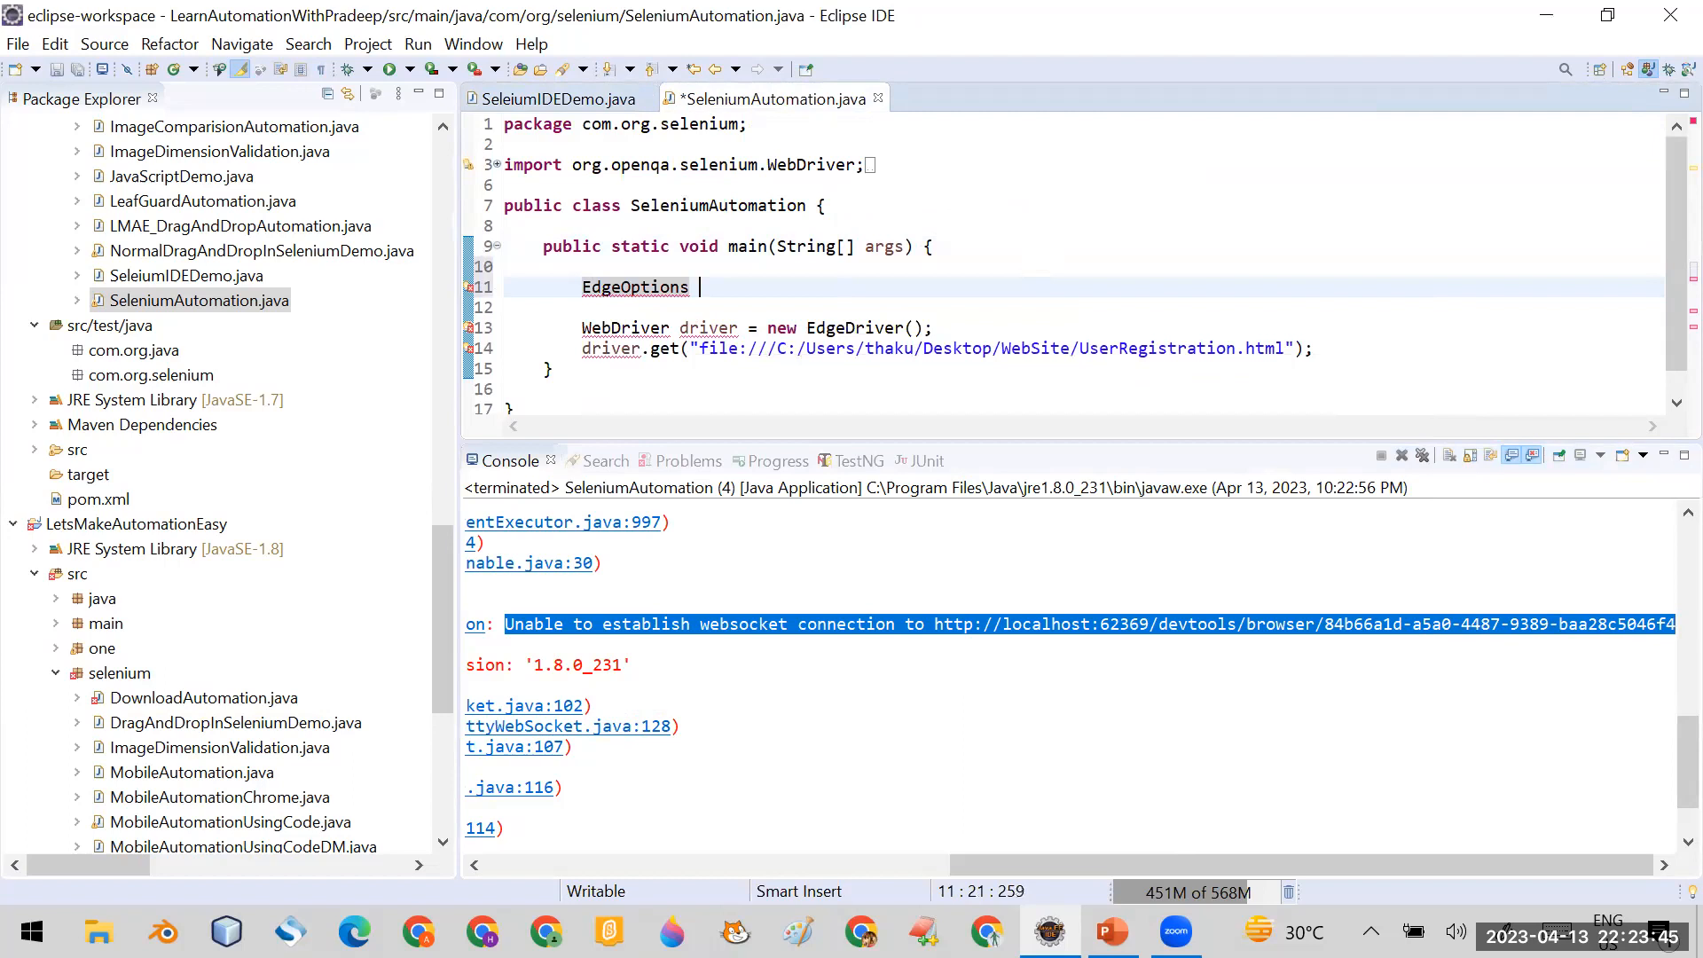
{"action": "type", "text": "opti"}
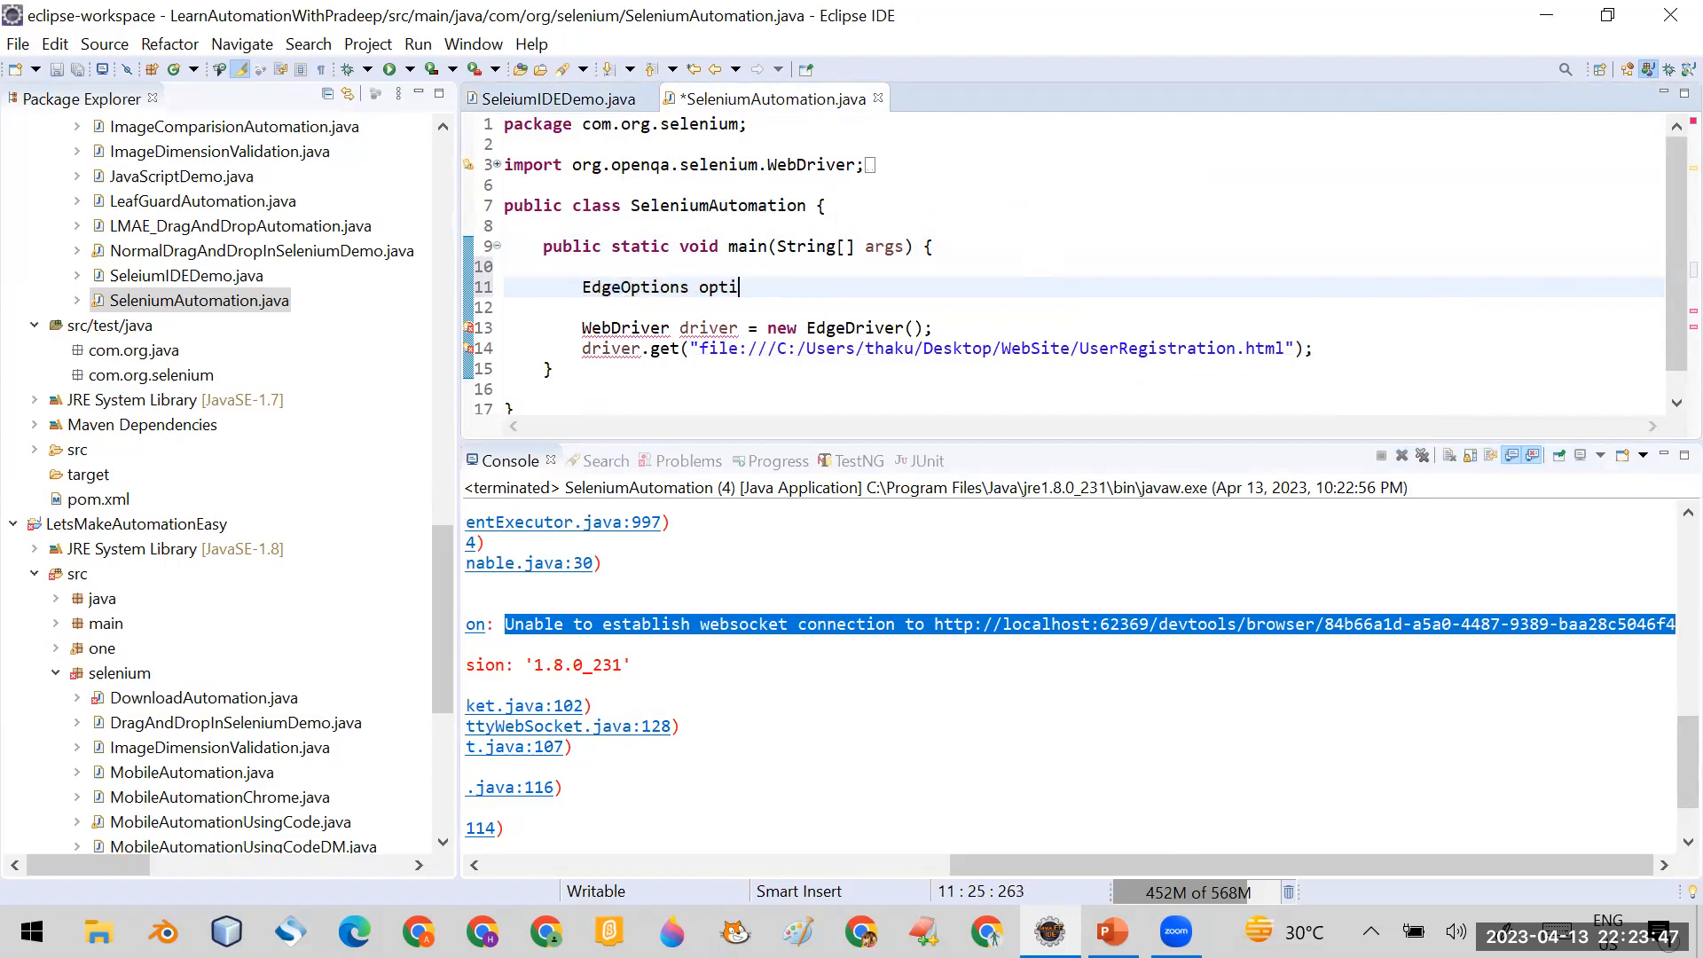
{"action": "type", "text": "ons ="}
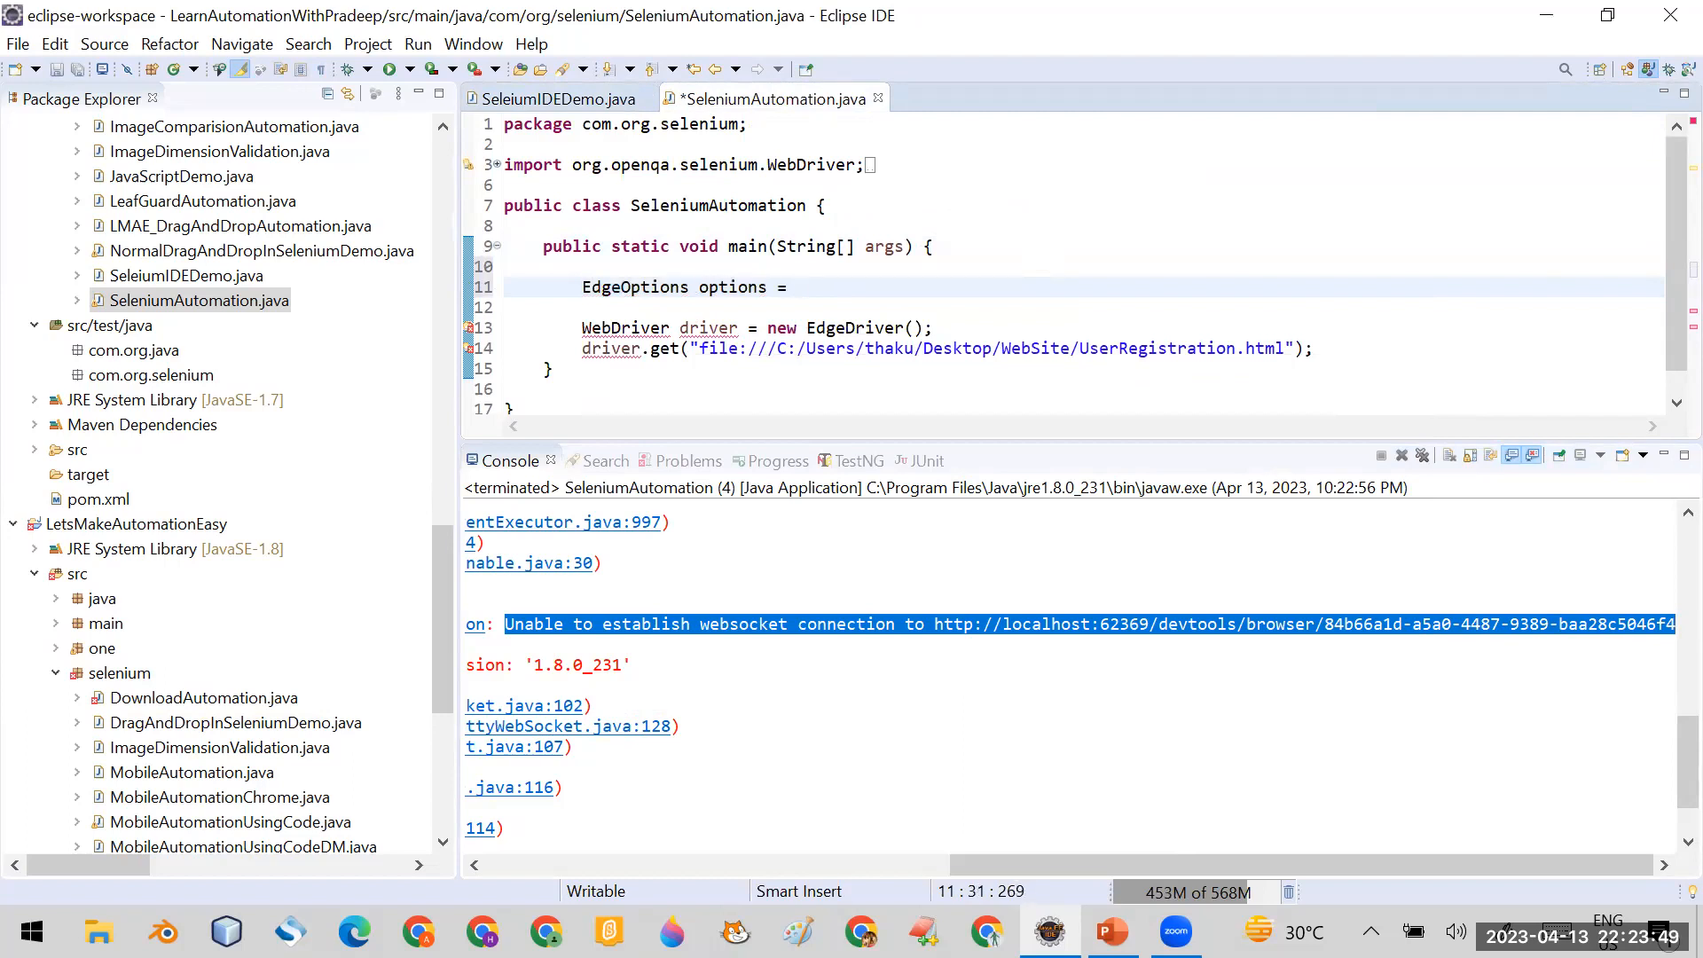
{"action": "type", "text": "new"}
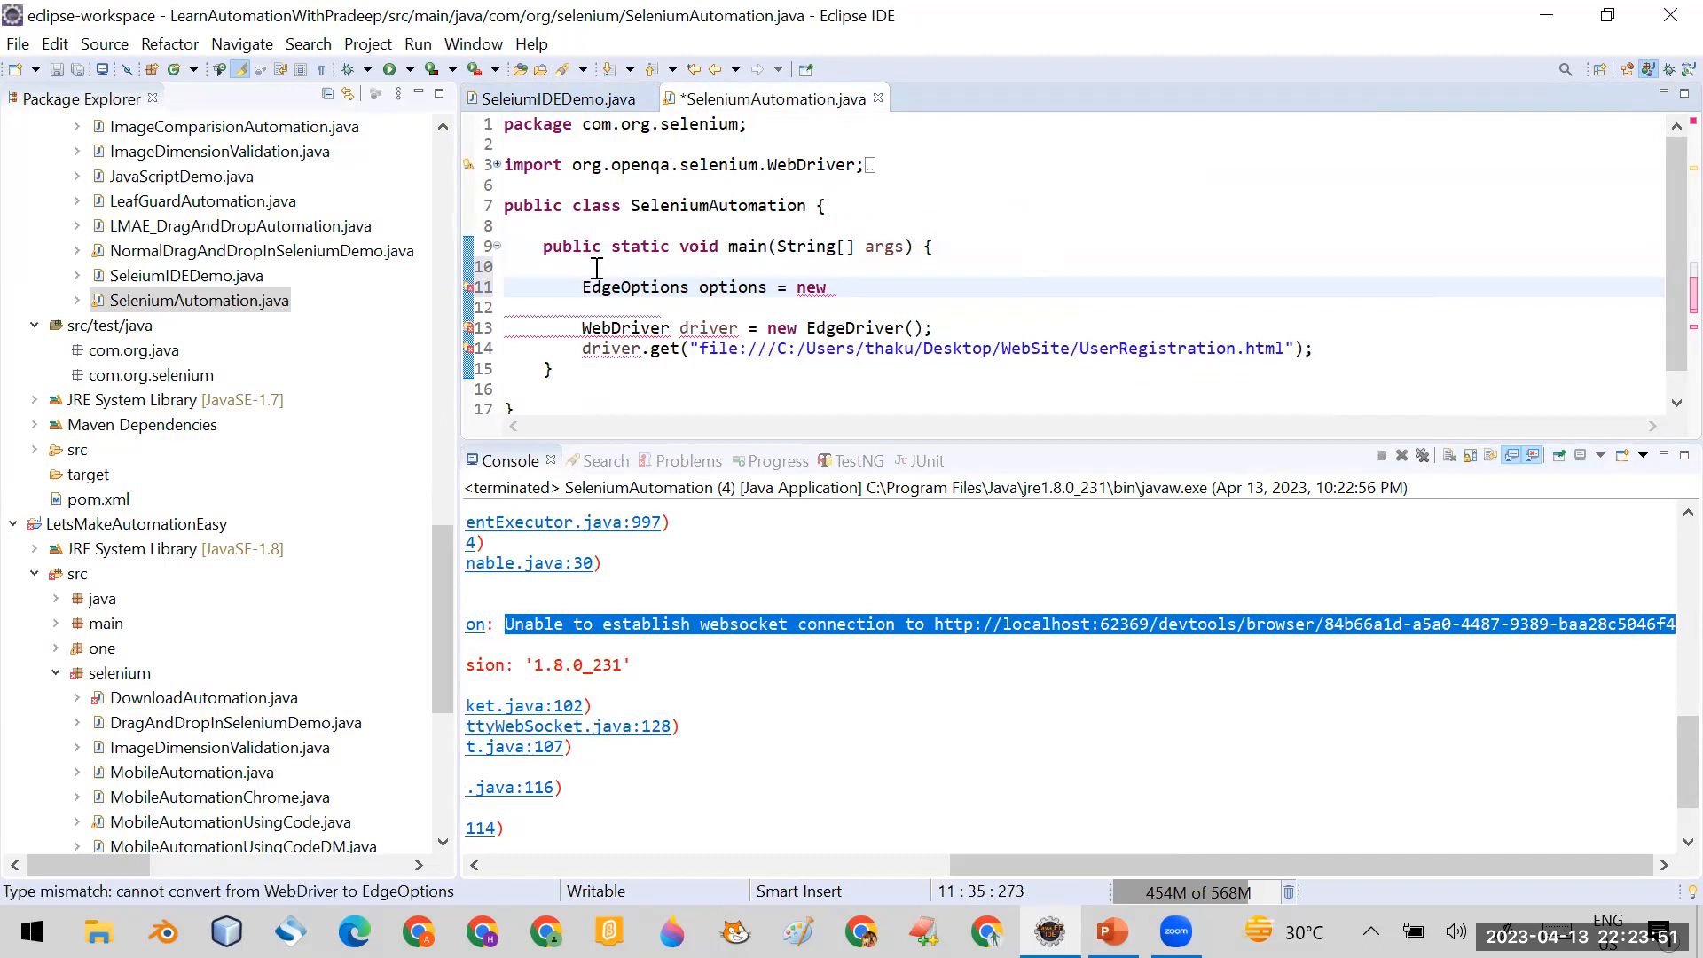
{"action": "double_click", "coordinate": [635, 286]}
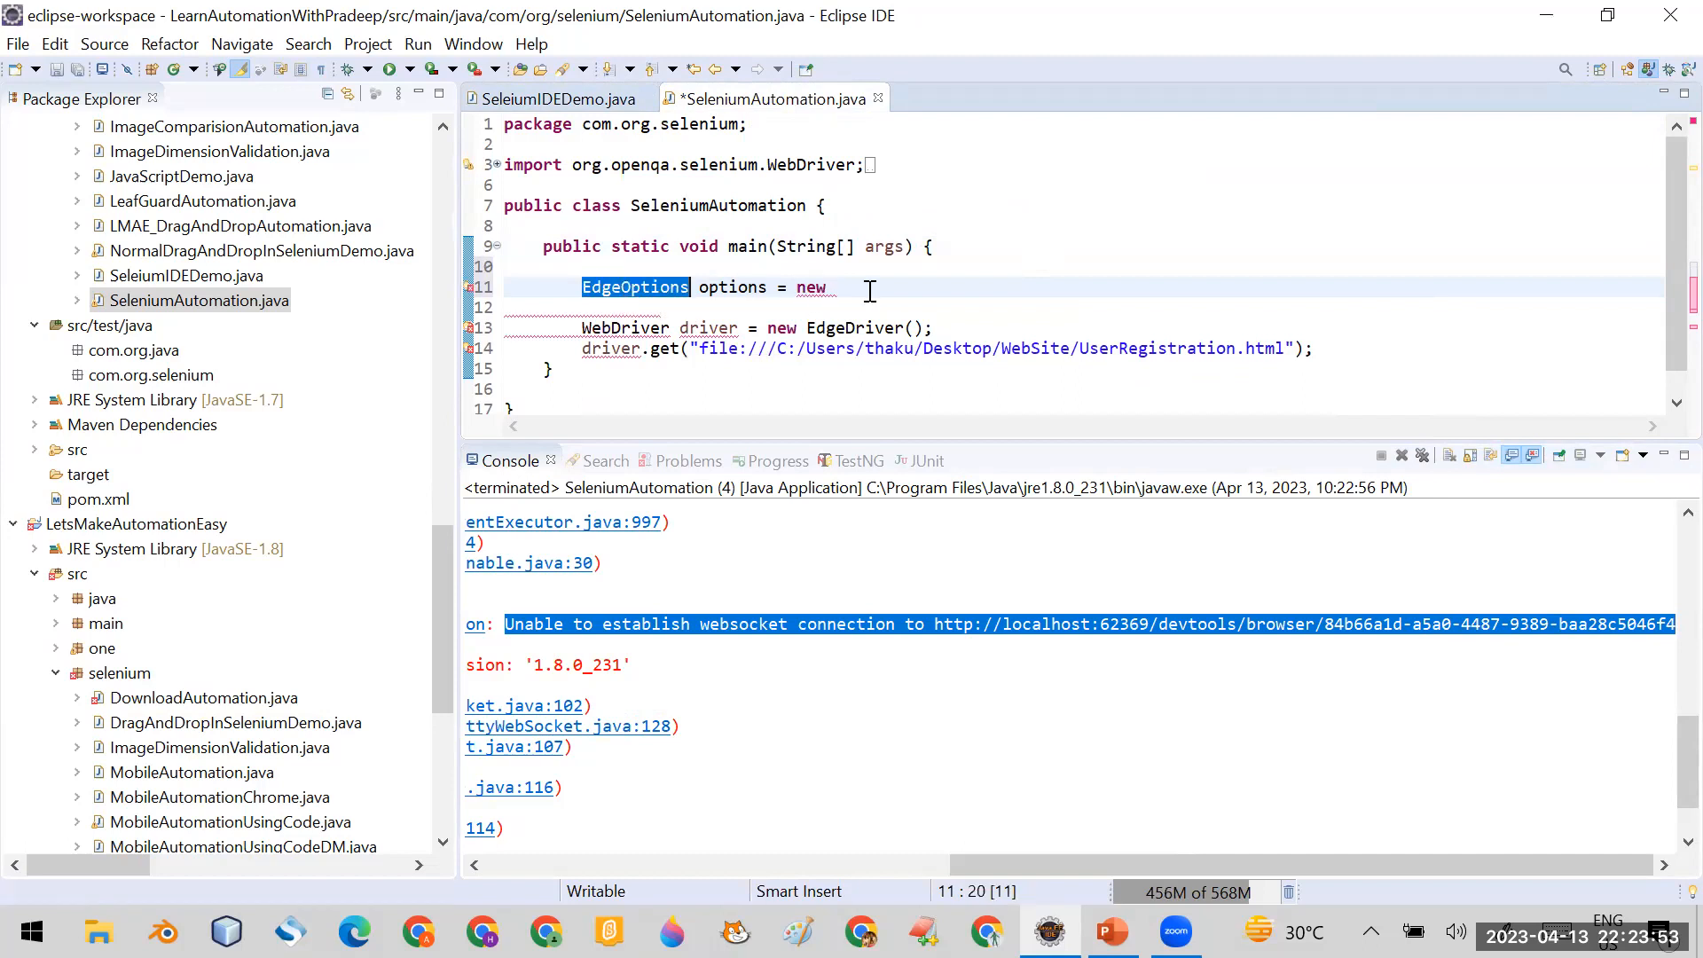
{"action": "type", "text": "EdgeOptions"}
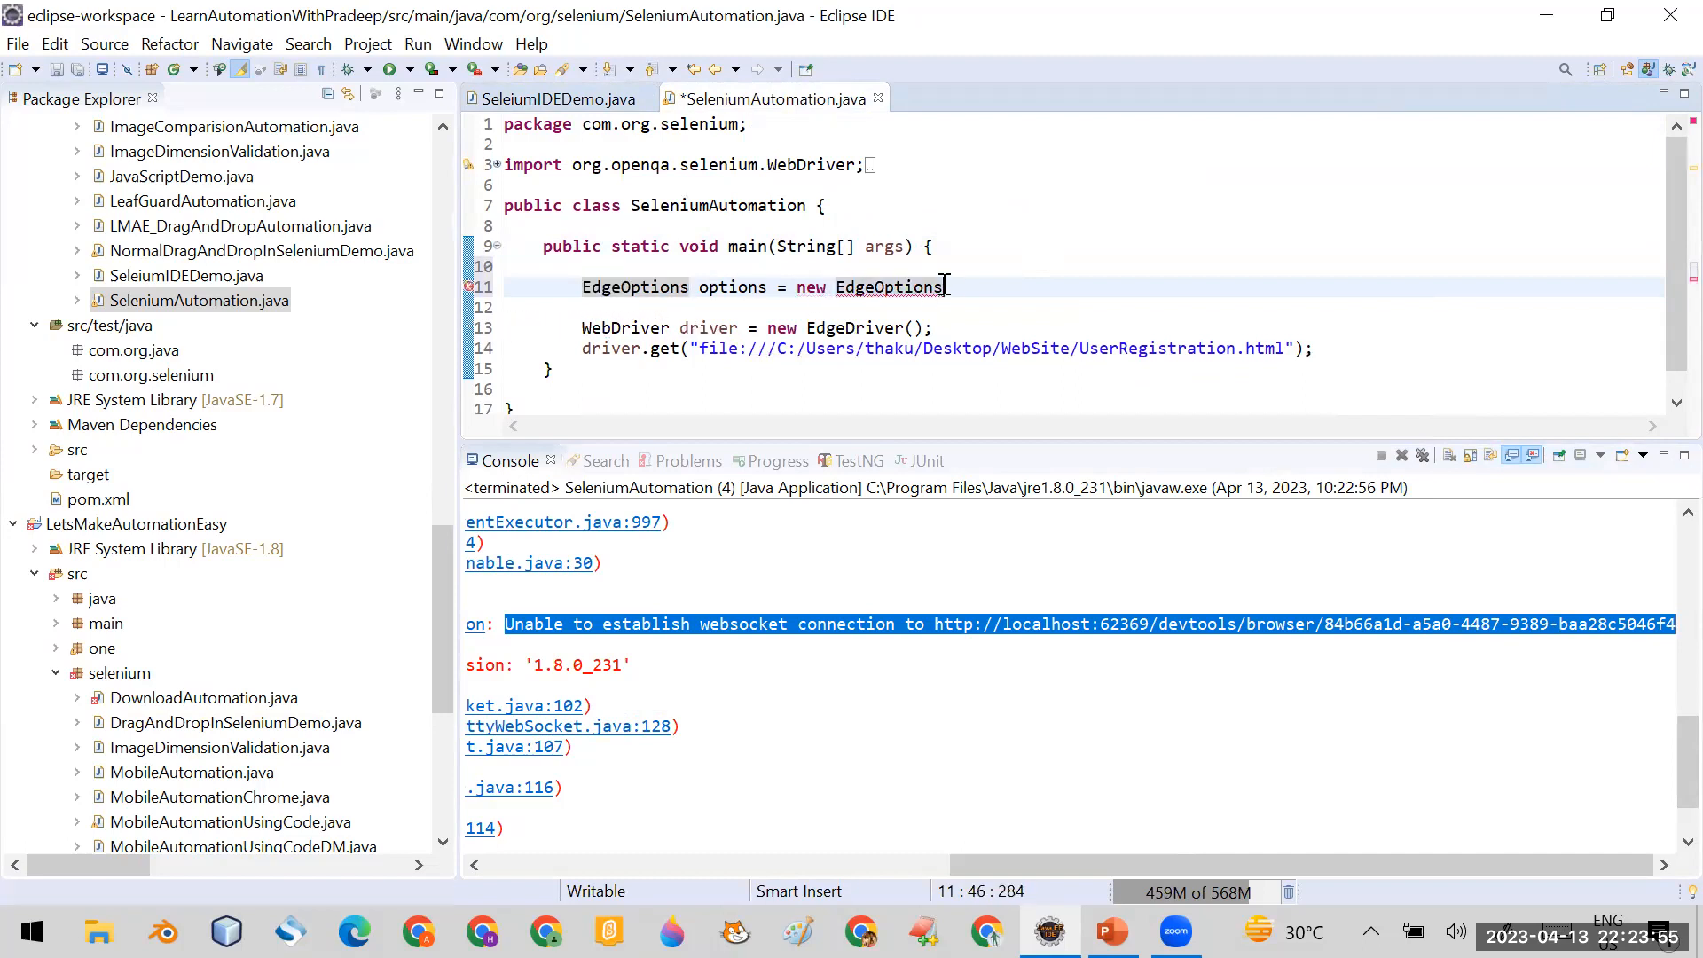
{"action": "type", "text": "();"}
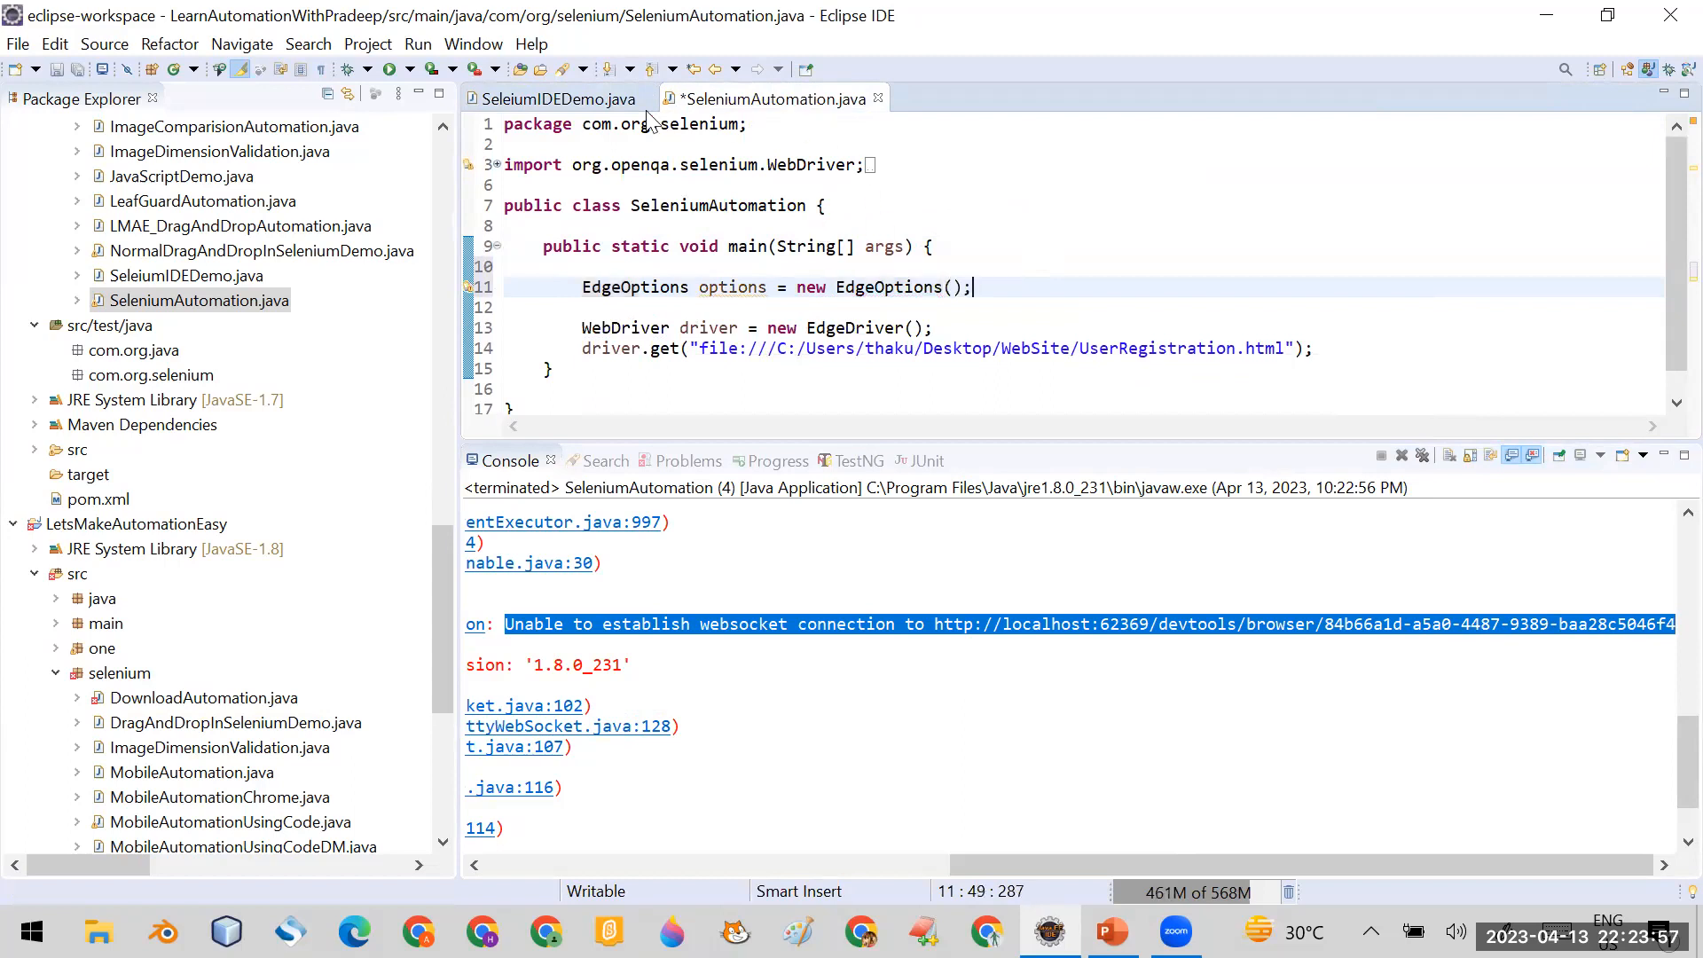
{"action": "left_click", "coordinate": [554, 99]}
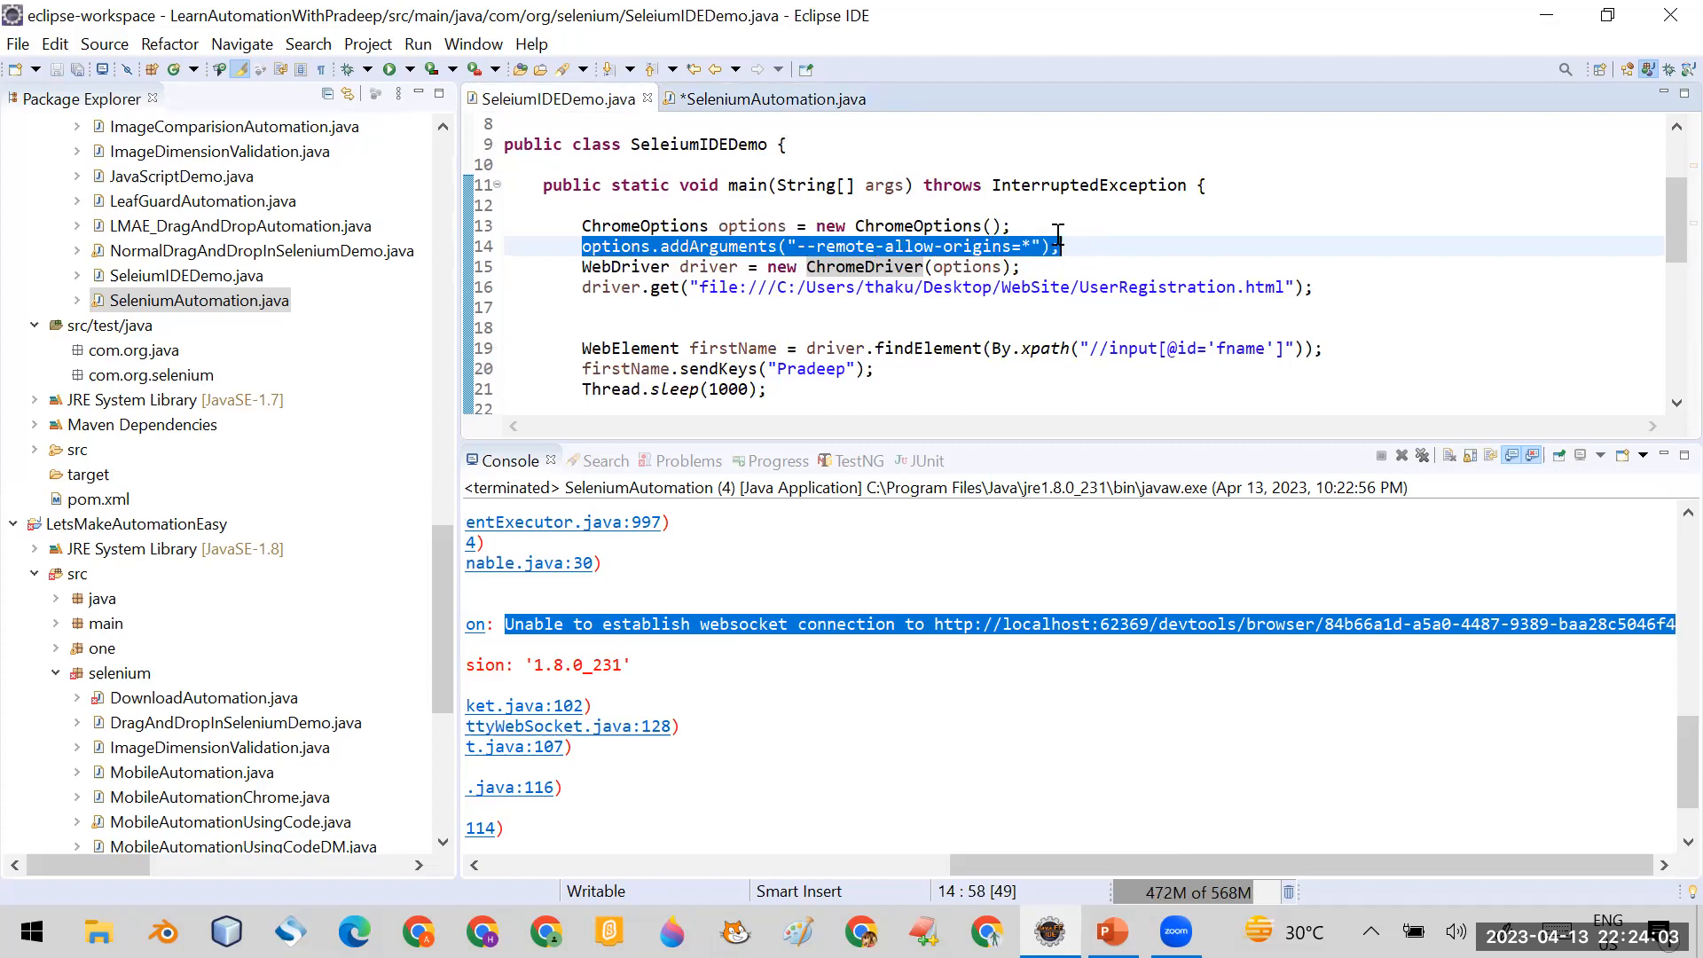
- Add options.addArguments("--remote-allow-origins=*"); and pass options into new EdgeDriver()
{"action": "left_click", "coordinate": [769, 99]}
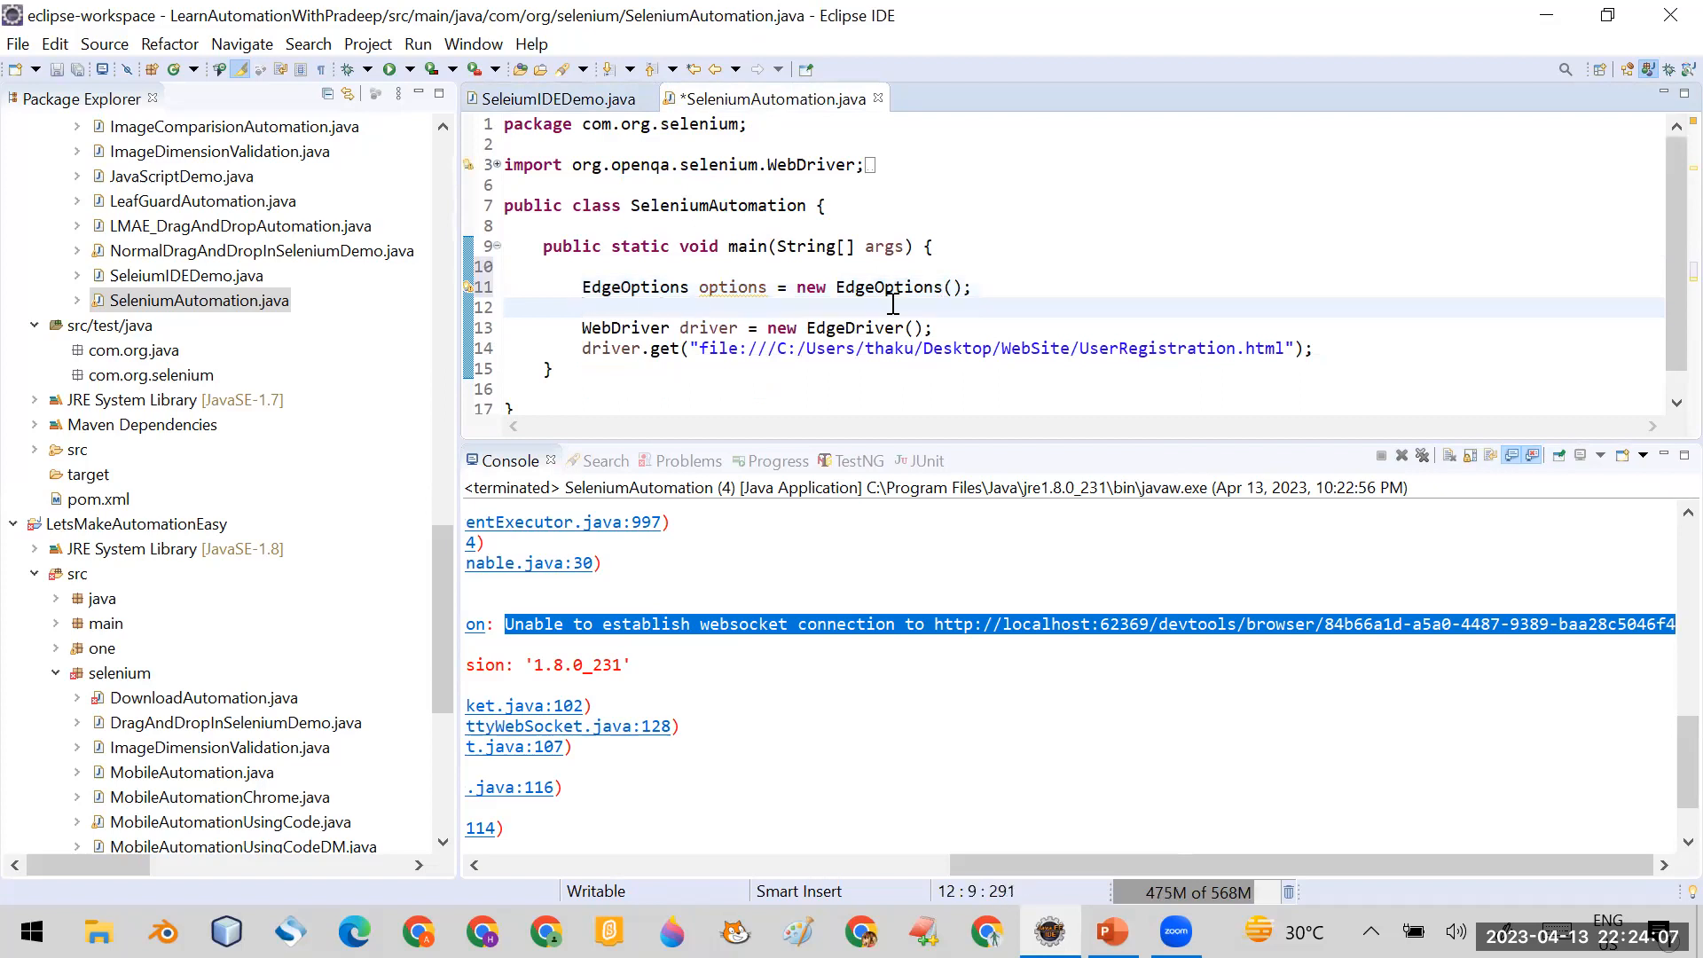
{"action": "type", "text": "options.addArguments(\"--remote-allow-origins=*\");"}
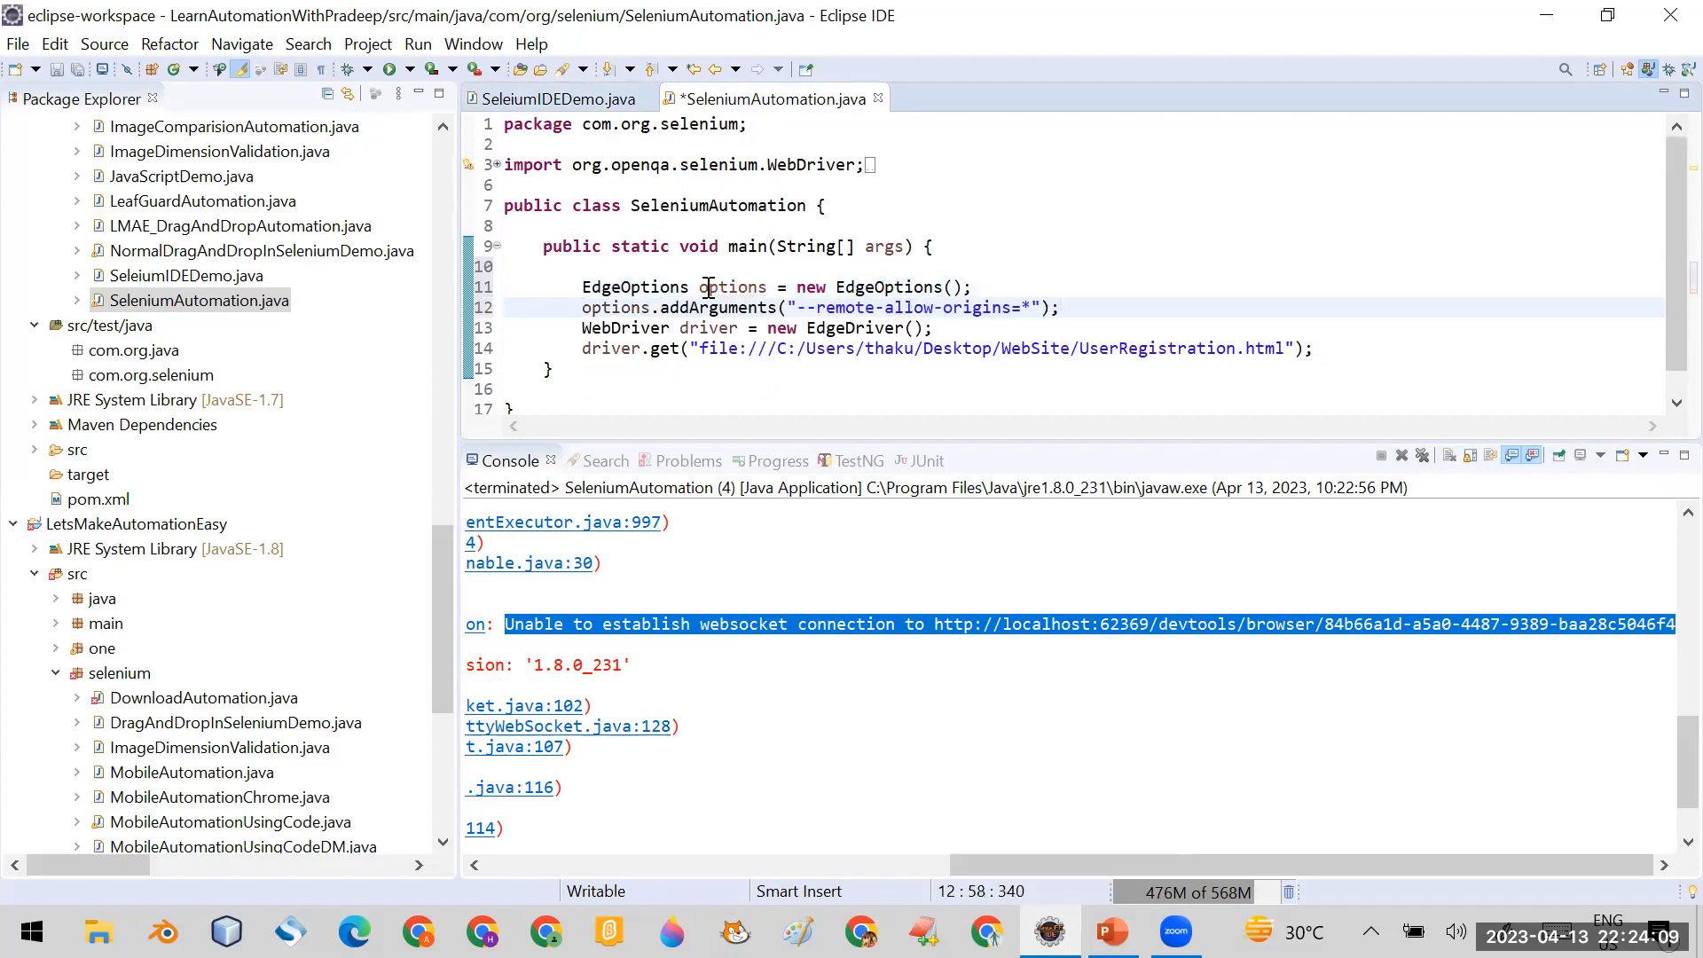
{"action": "double_click", "coordinate": [732, 286]}
{"action": "type", "text": "options"}
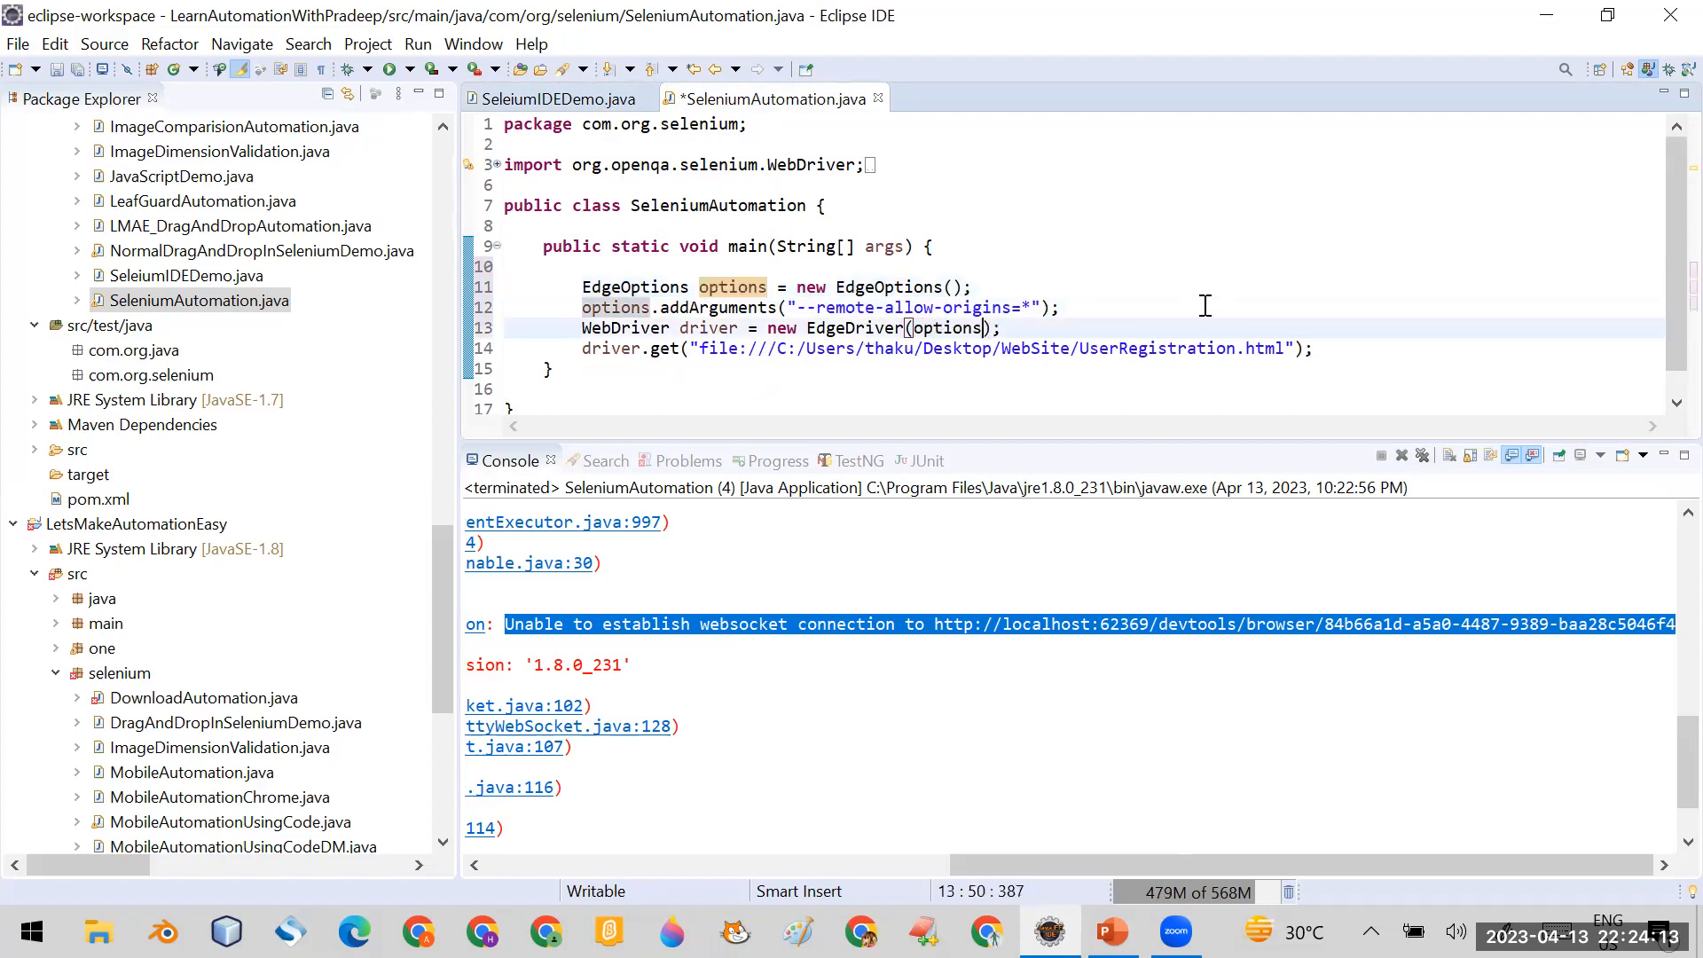
{"action": "left_click", "coordinate": [1007, 328]}
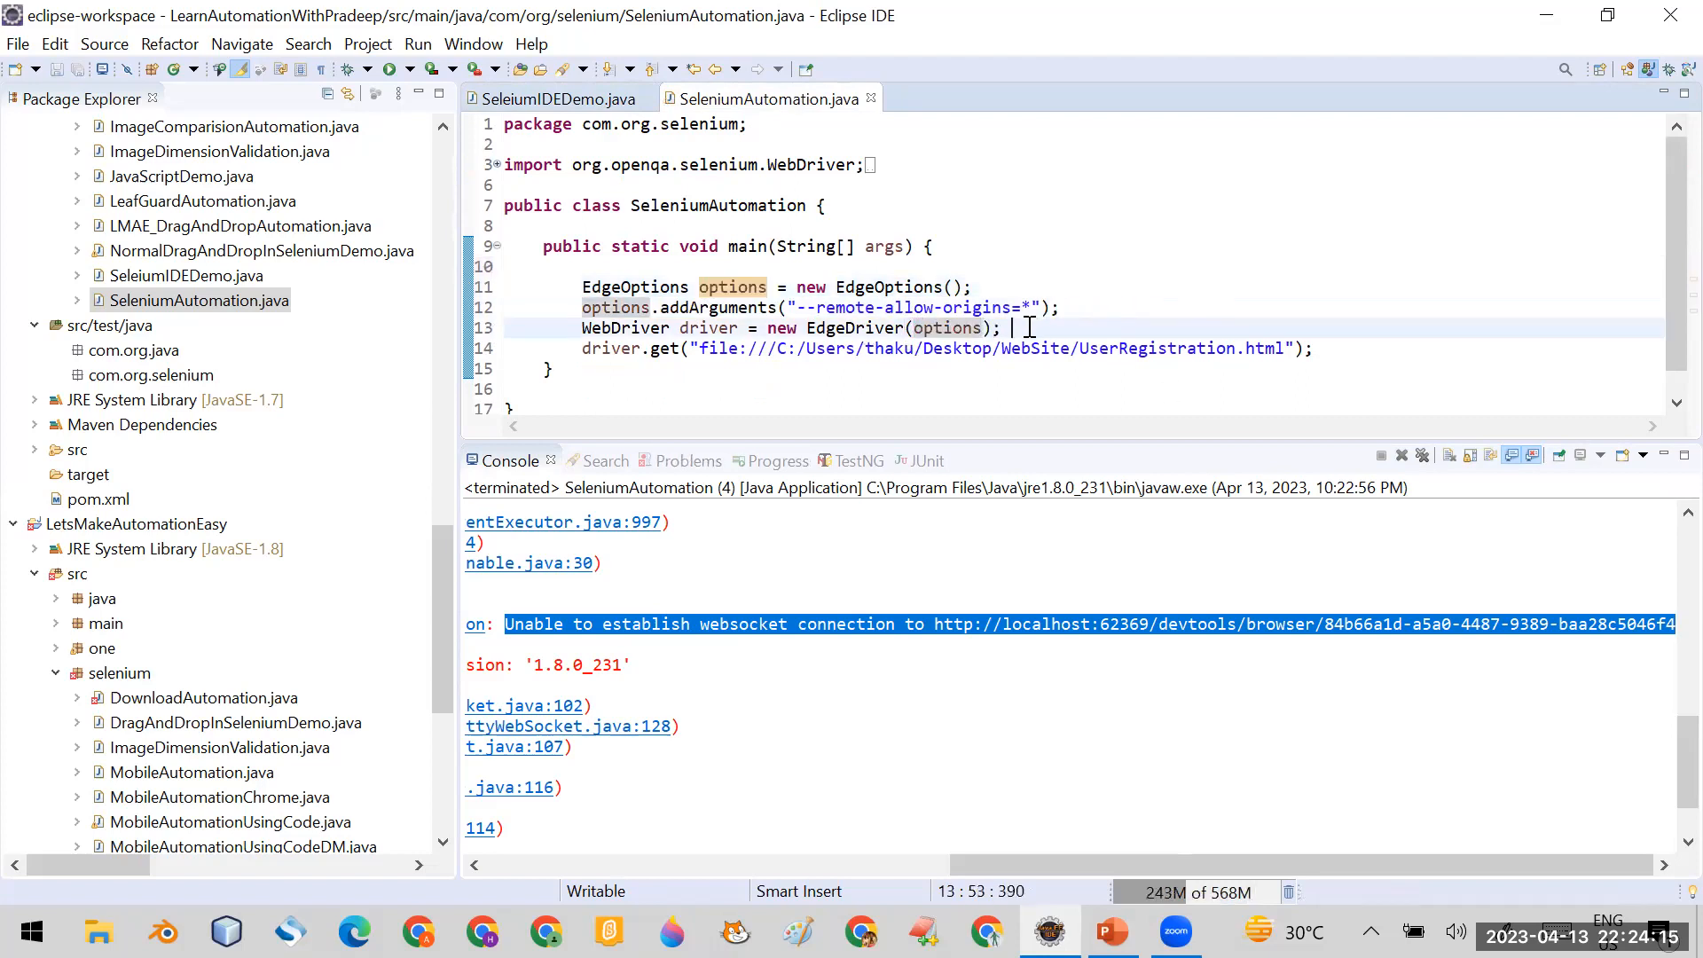
{"action": "key", "text": "Return"}
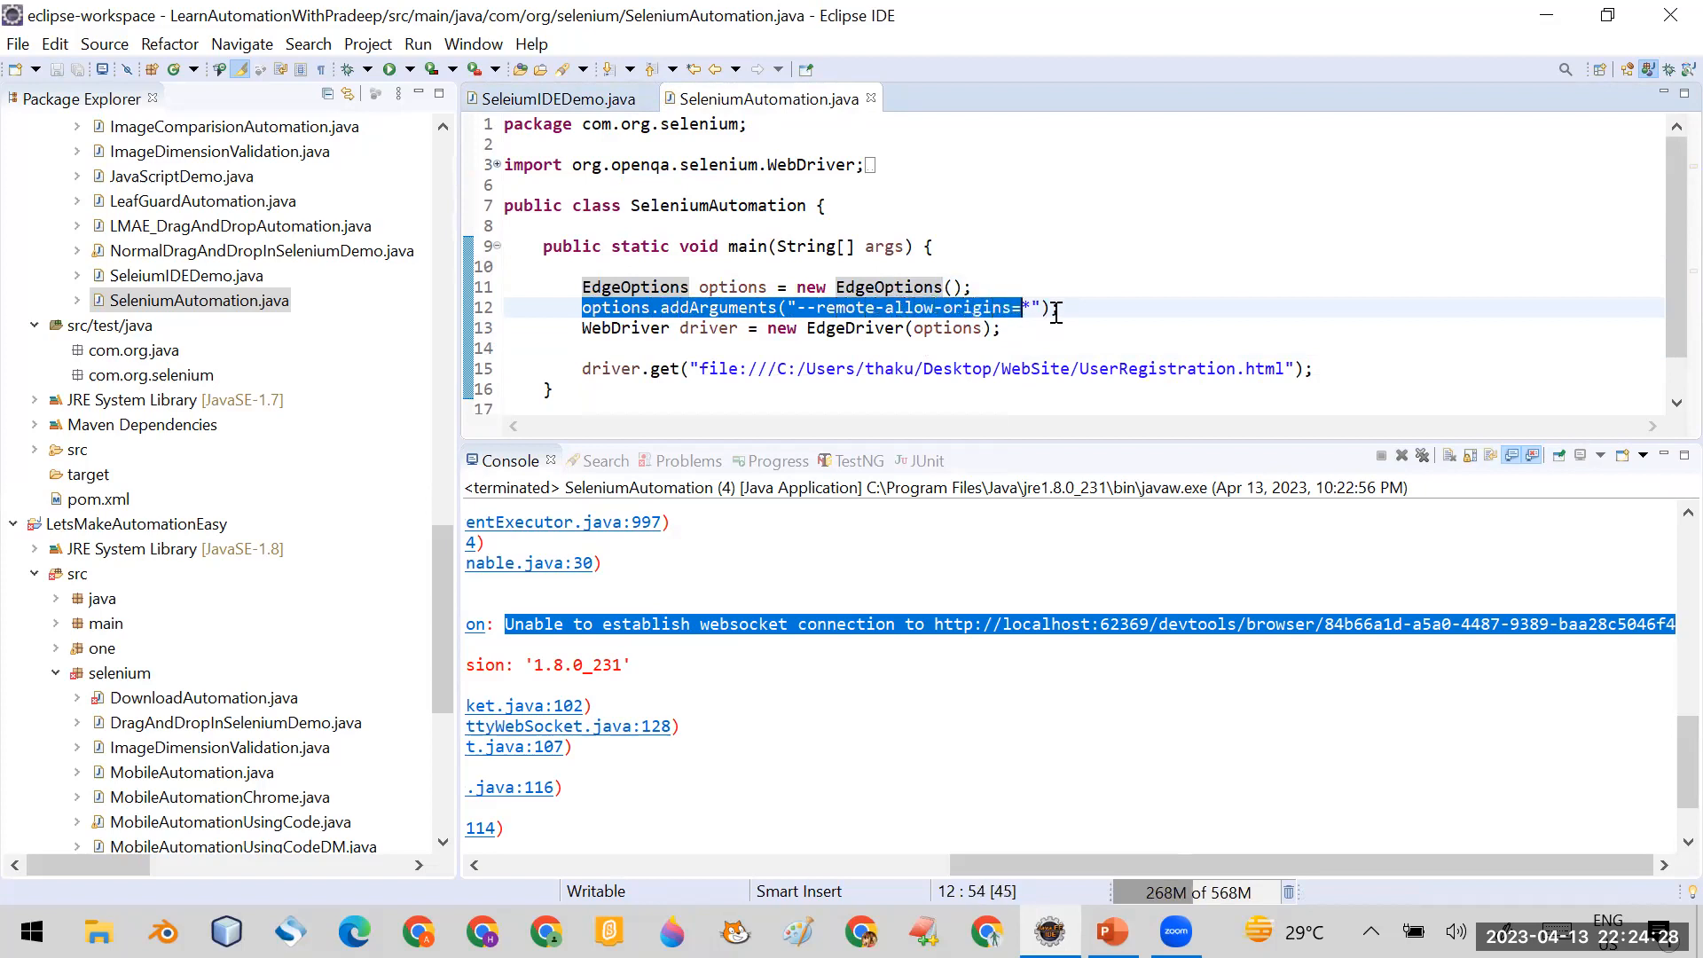
- Rerun SeleniumAutomation as a Java application with options passed into EdgeDriver
{"action": "double_click", "coordinate": [947, 328]}
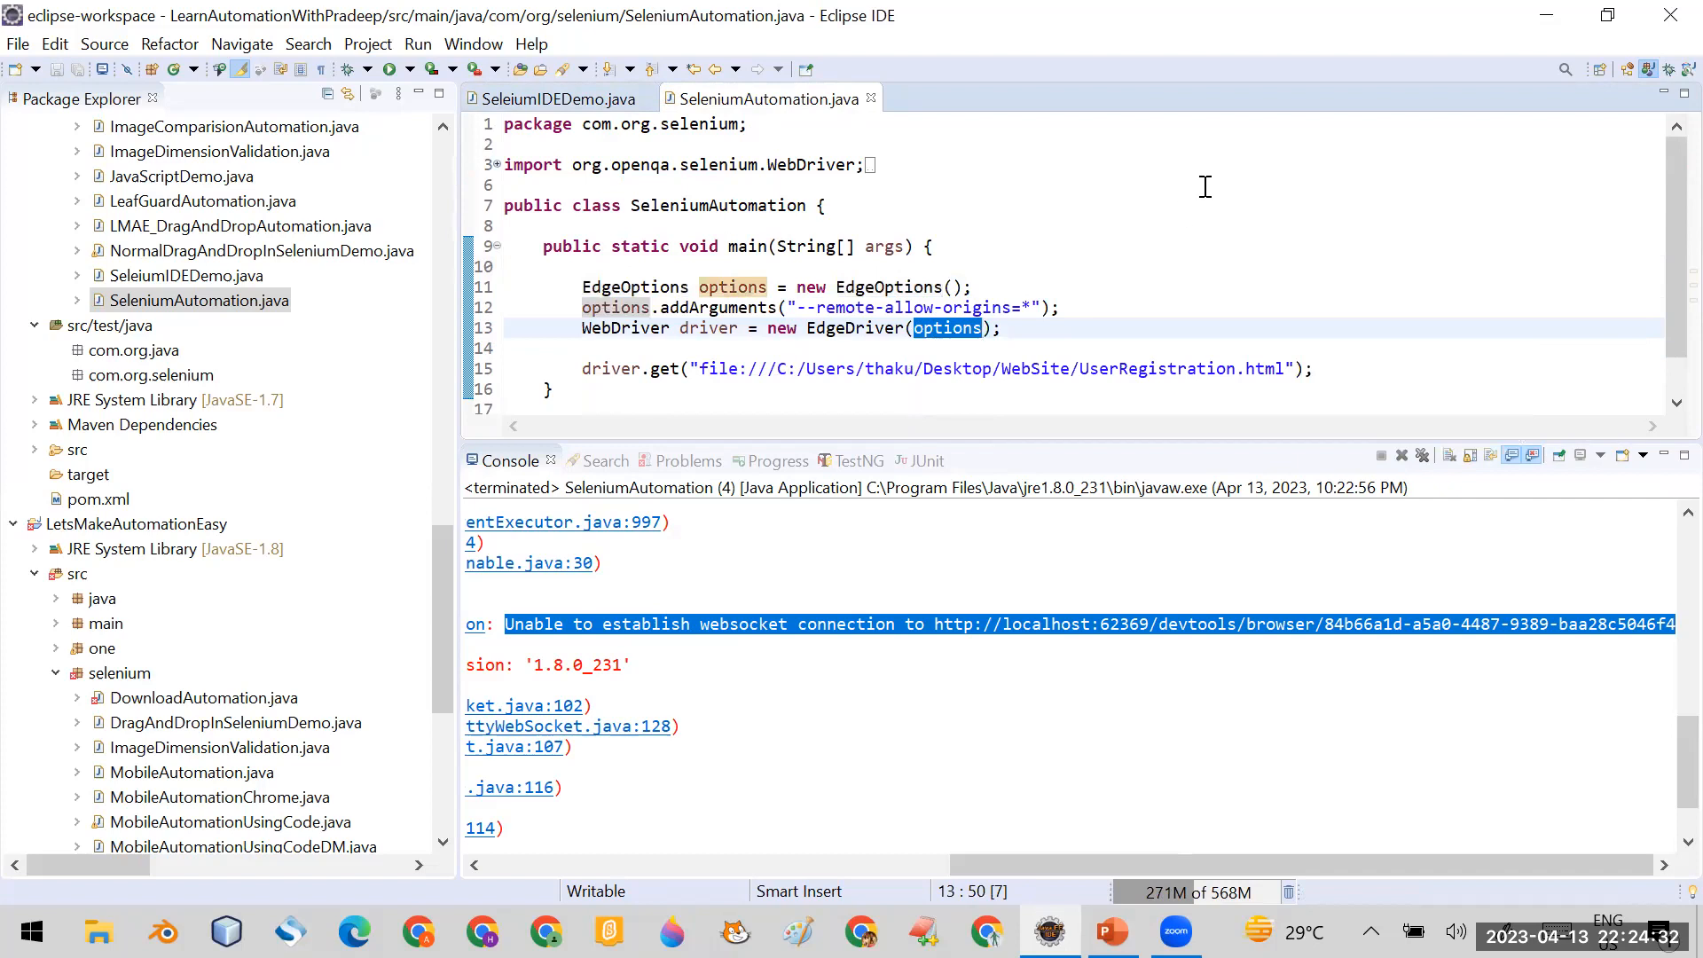
{"action": "mouse_move", "coordinate": [1454, 465]}
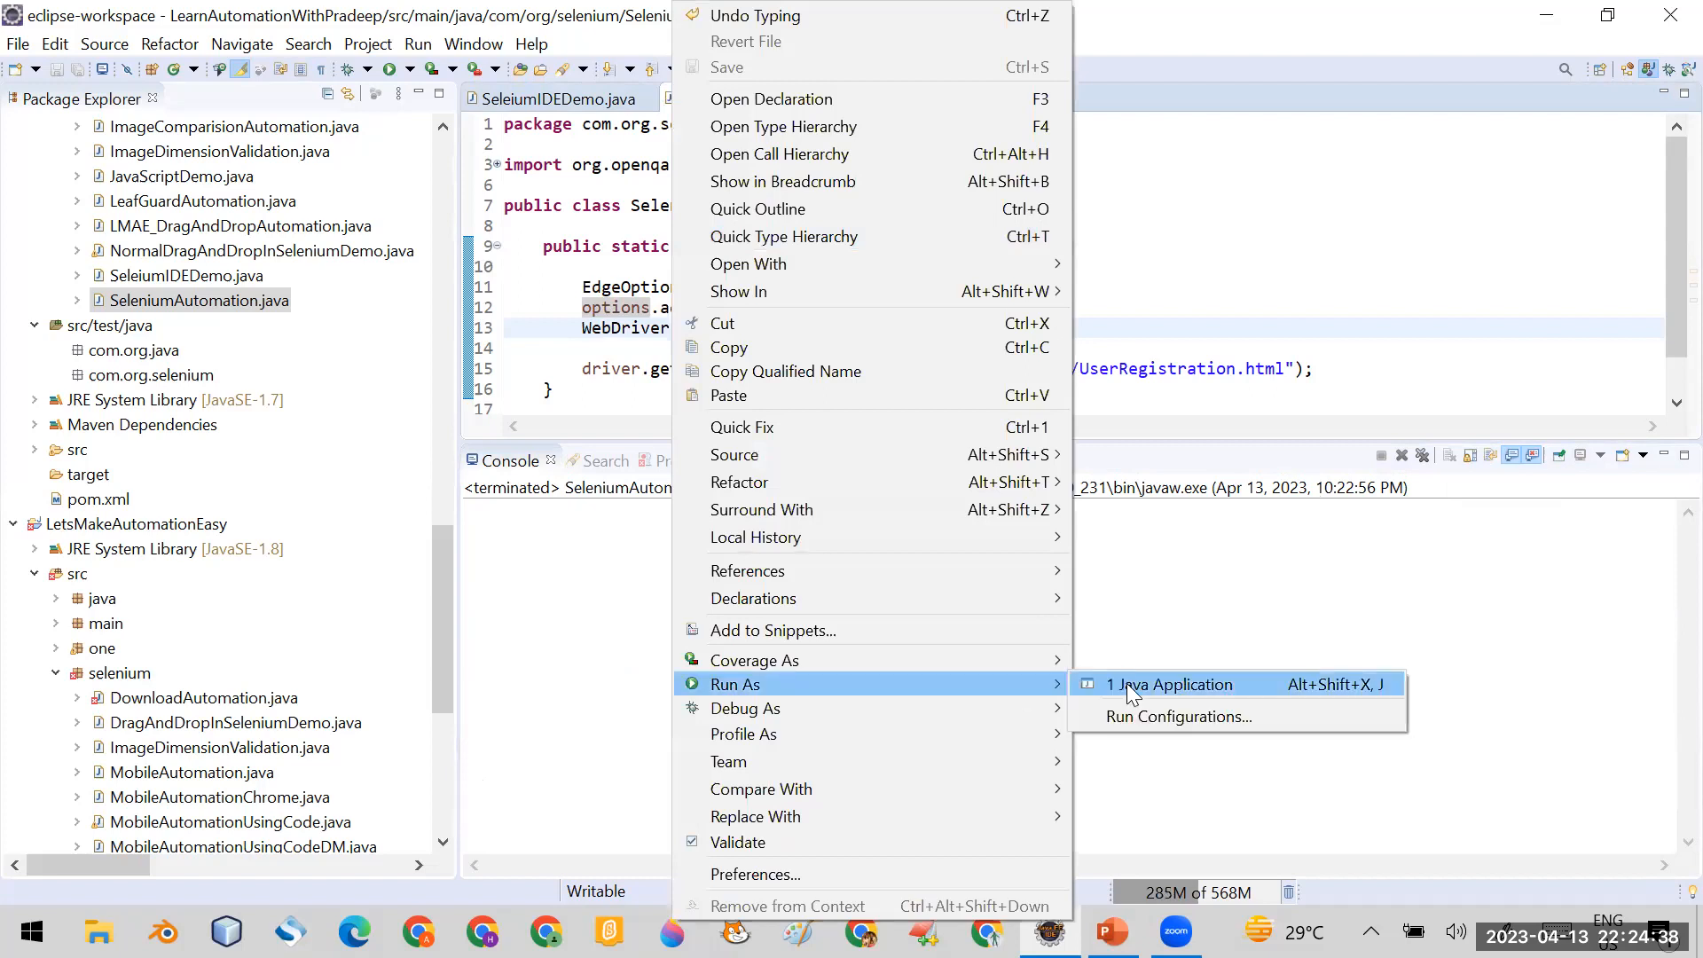
{"action": "left_click", "coordinate": [1170, 684]}
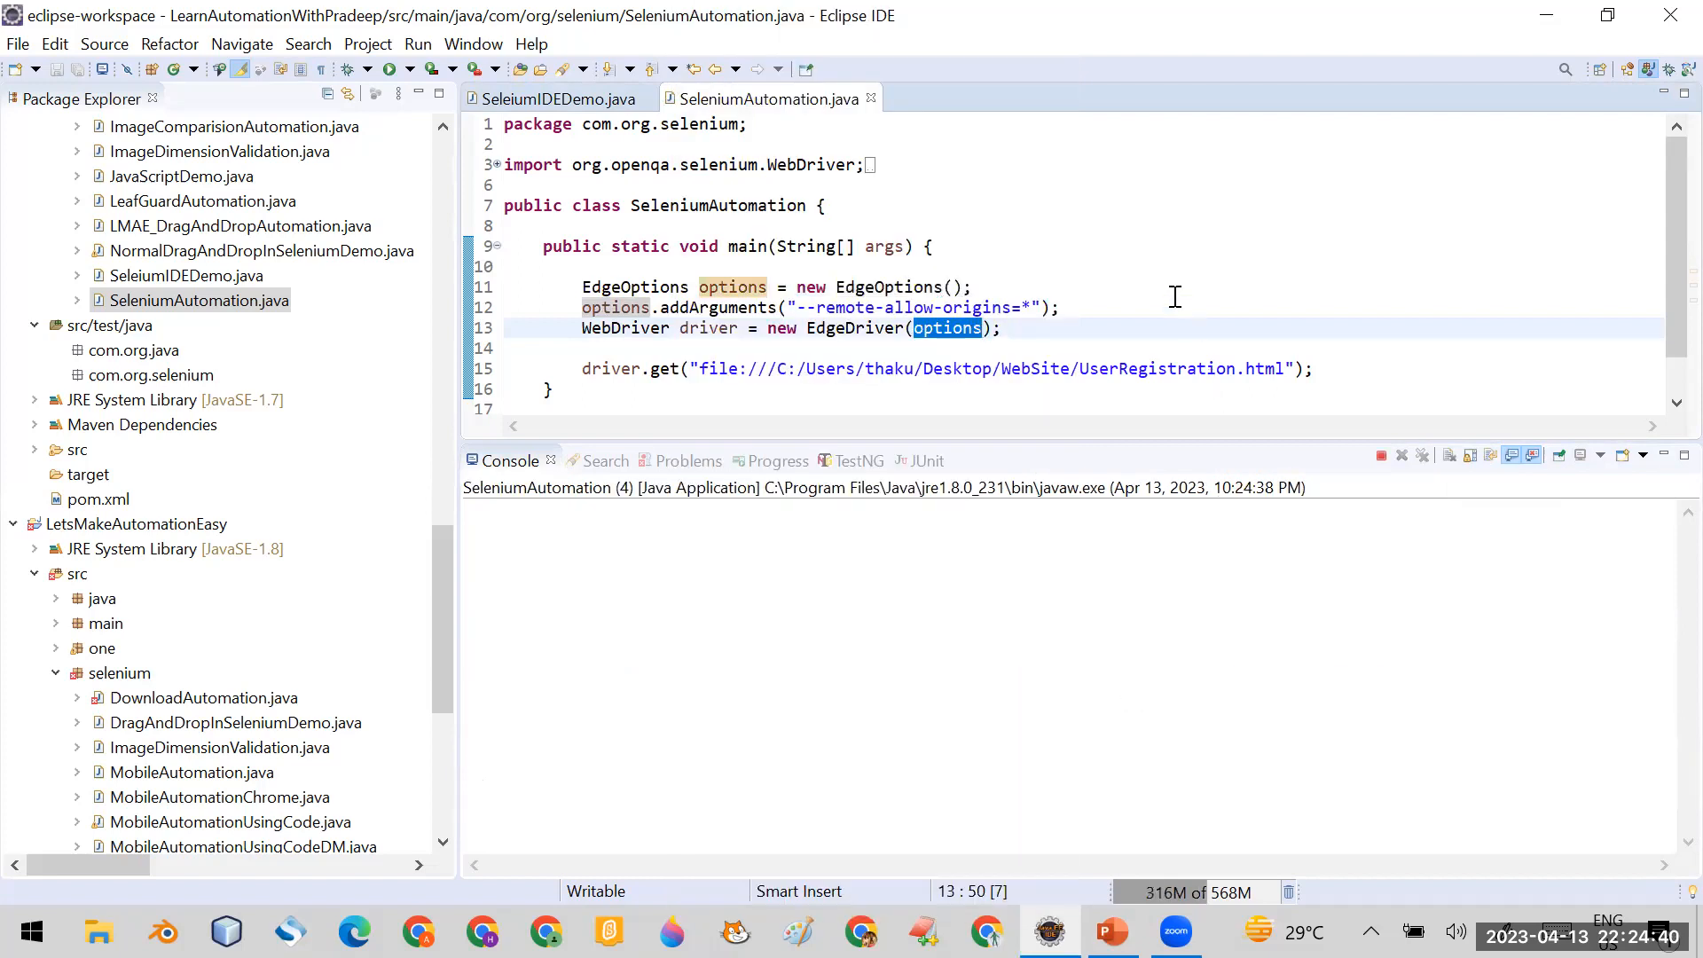
{"action": "left_click", "coordinate": [350, 67]}
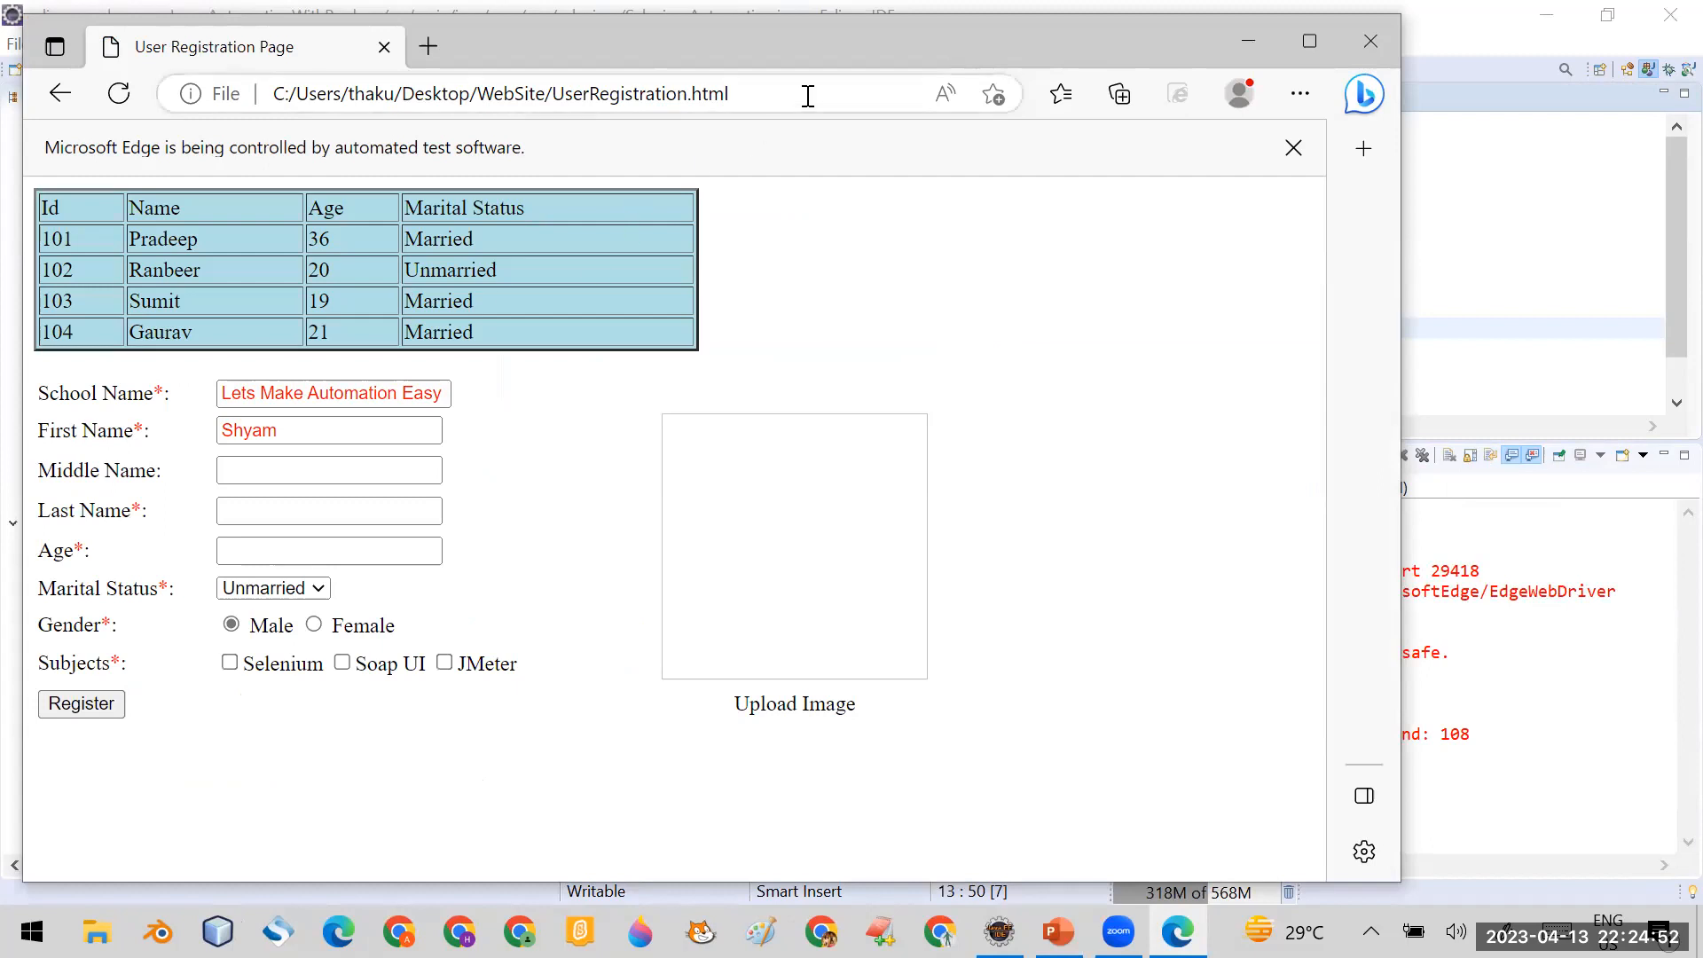
- Check that the automated Edge window shows the local User Registration page
{"action": "left_click", "coordinate": [500, 93]}
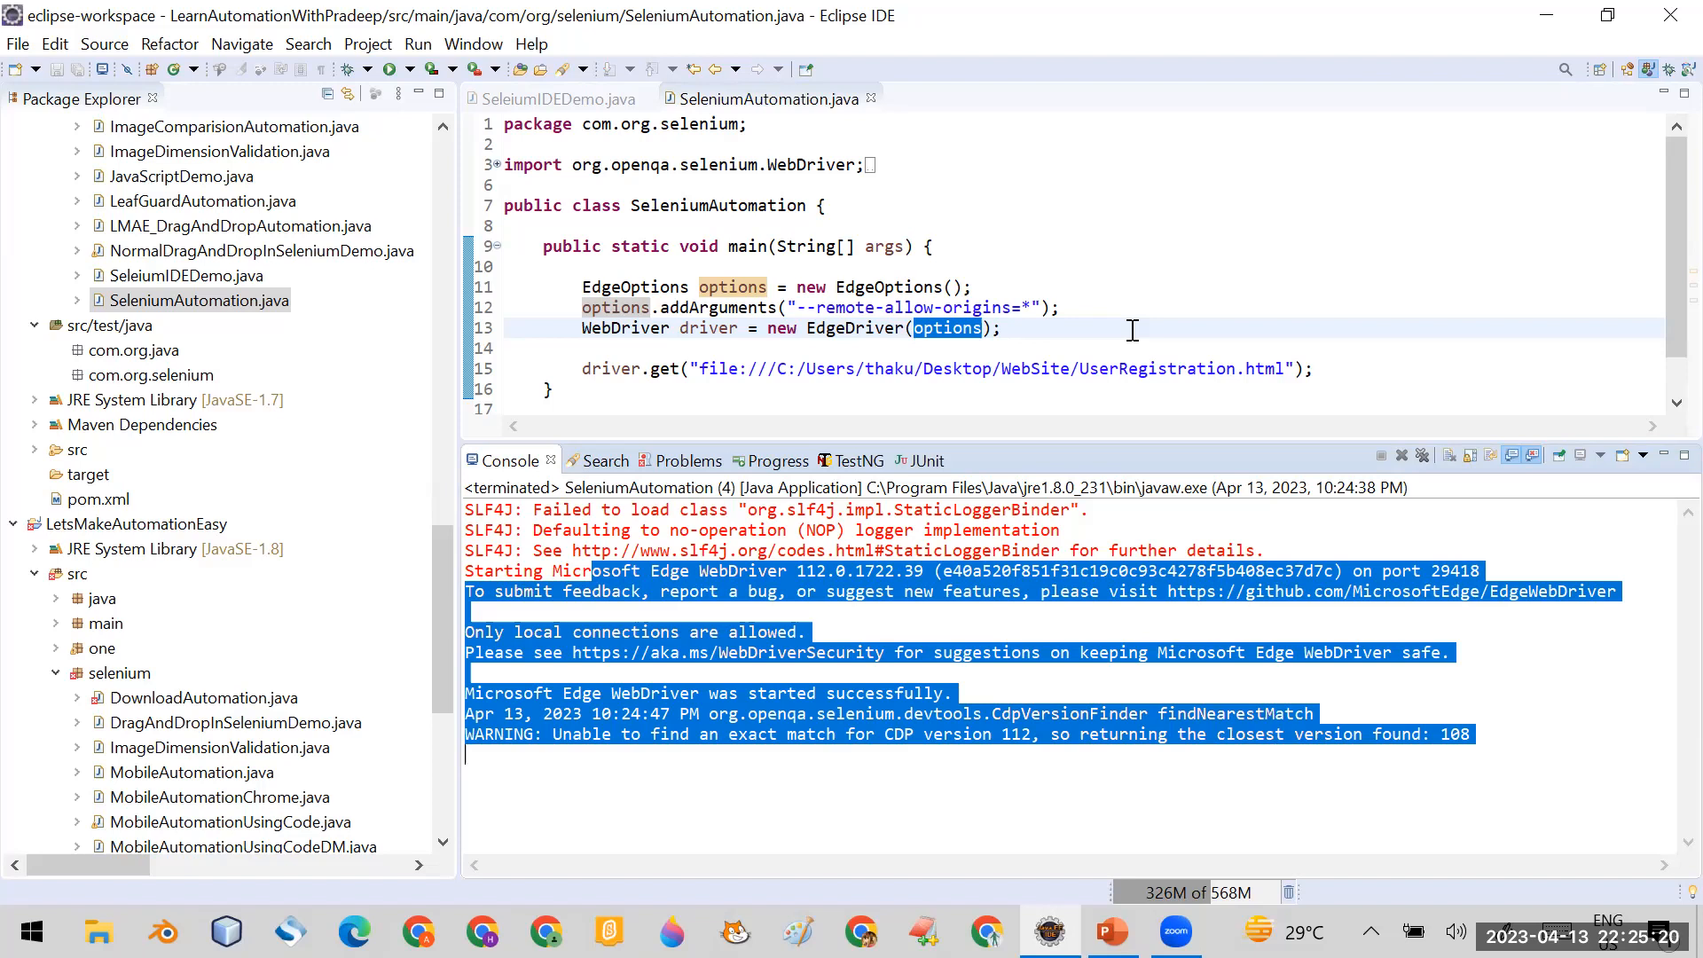
{"action": "mouse_move", "coordinate": [1094, 827]}
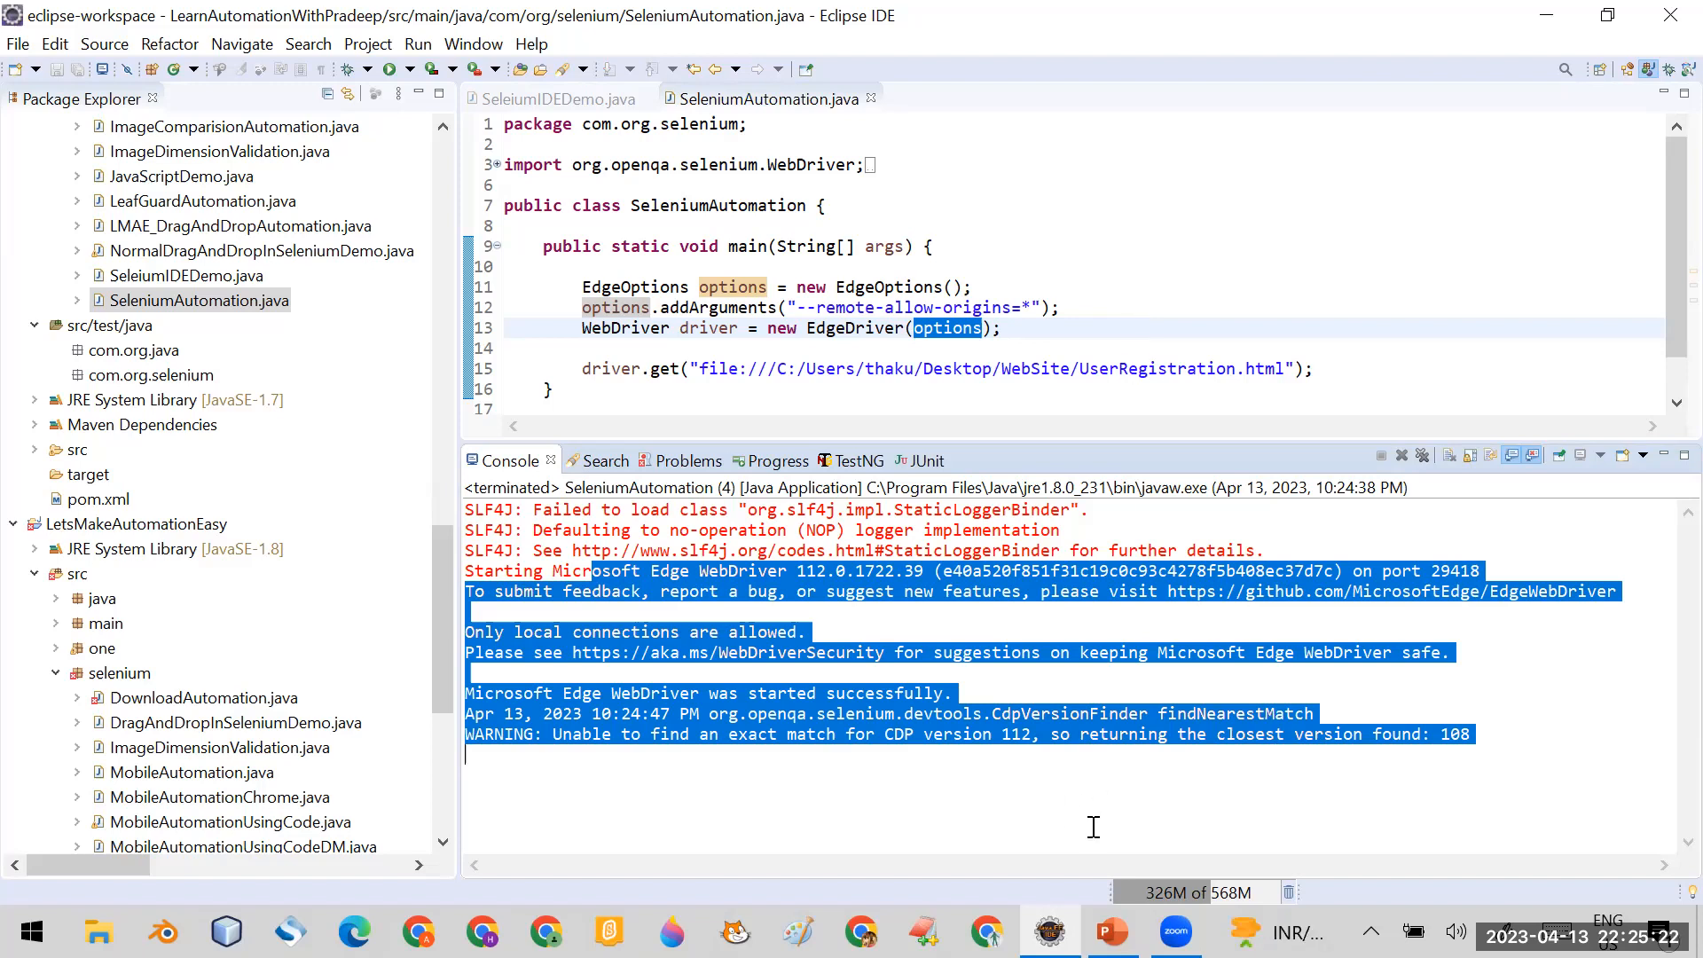